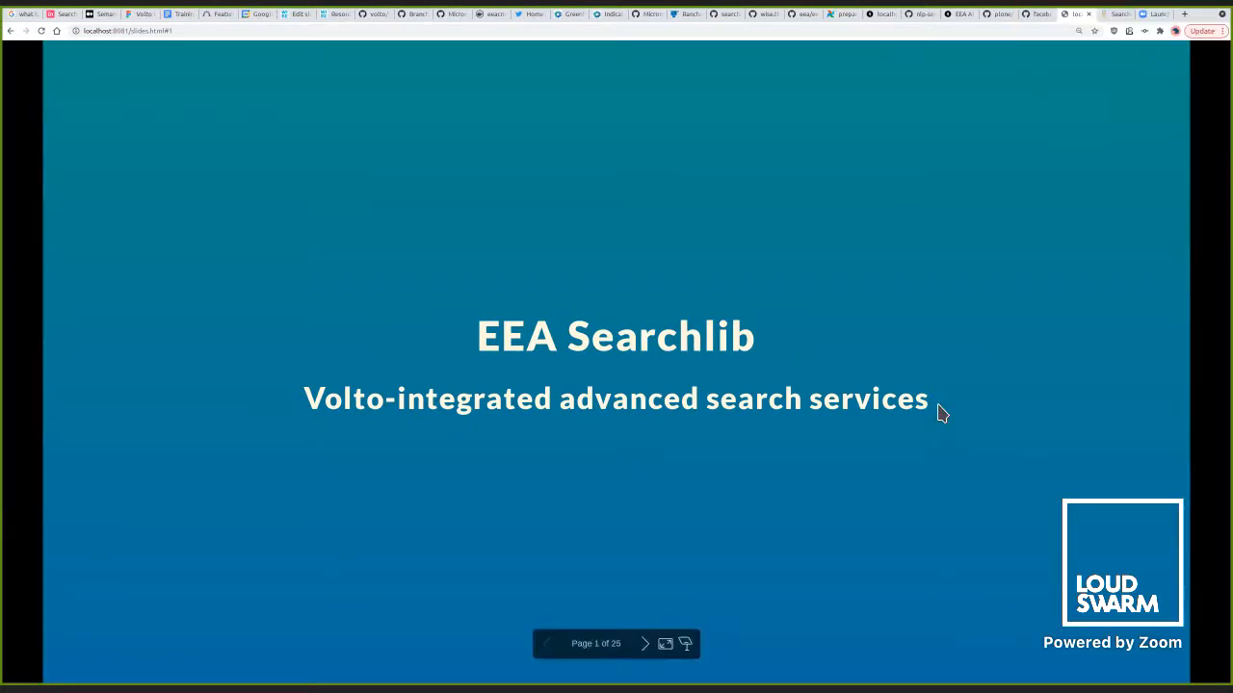
mouse_move(485, 181)
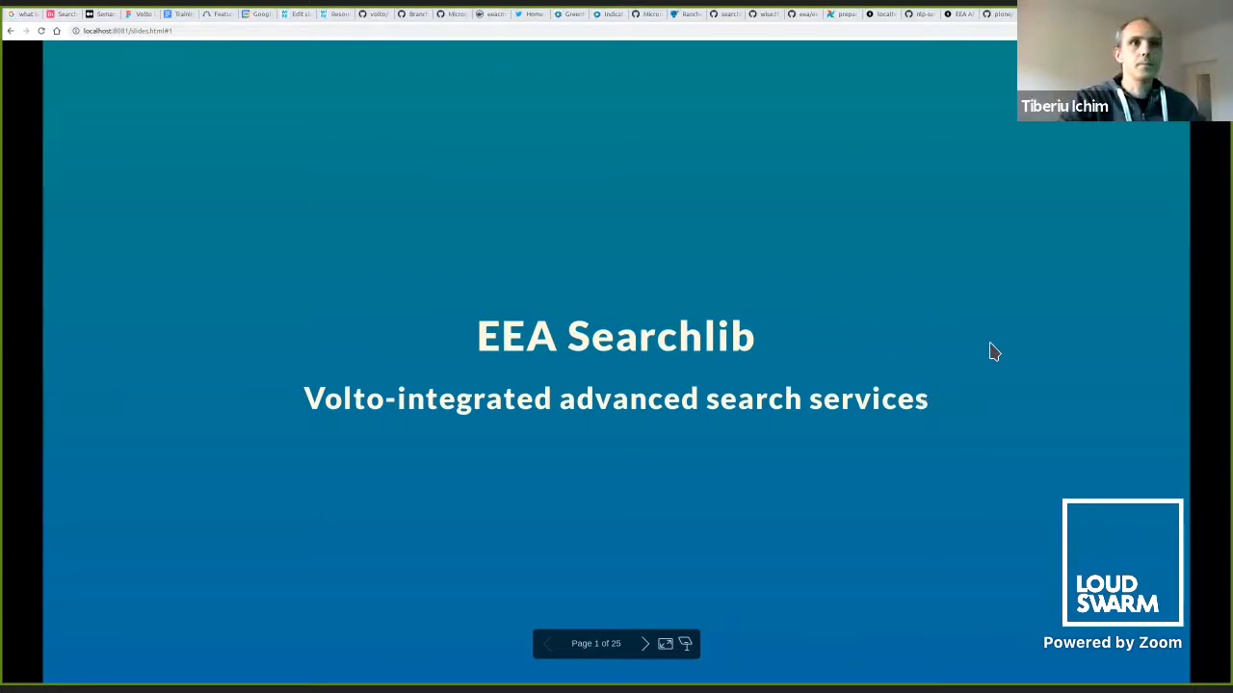
mouse_move(923, 300)
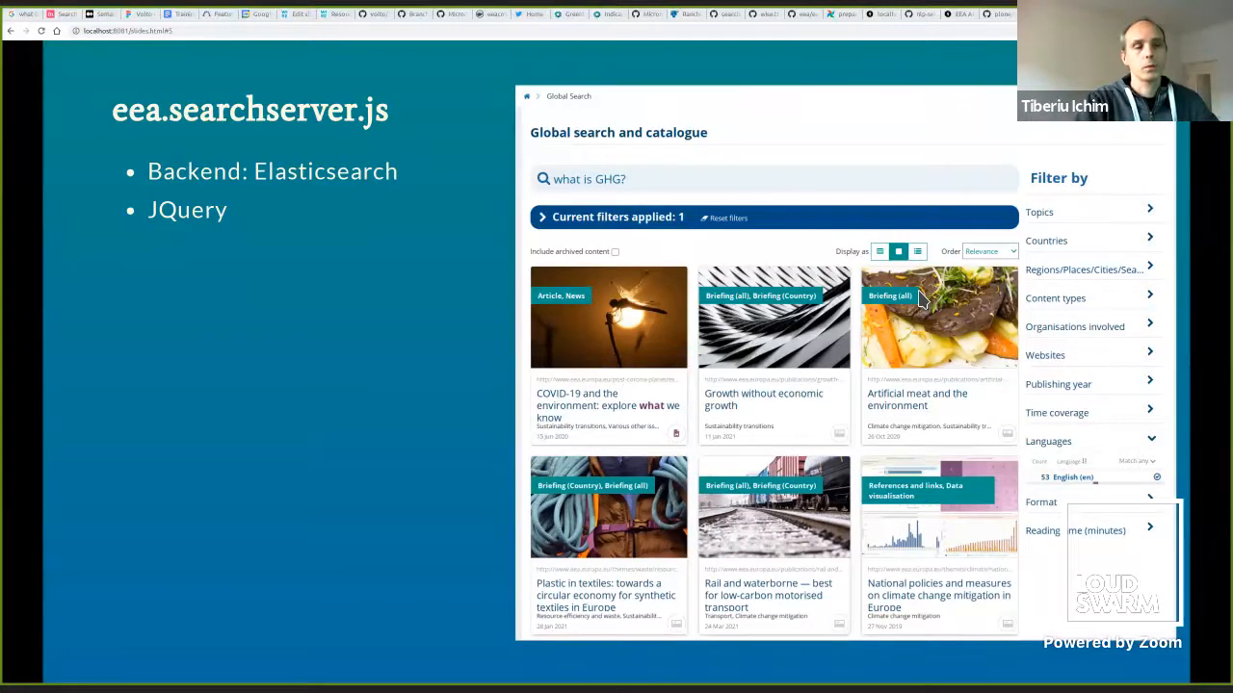
Advance to the eea.searchserver.js FISE slide showing the Forest Information System data catalogue.
key("Right")
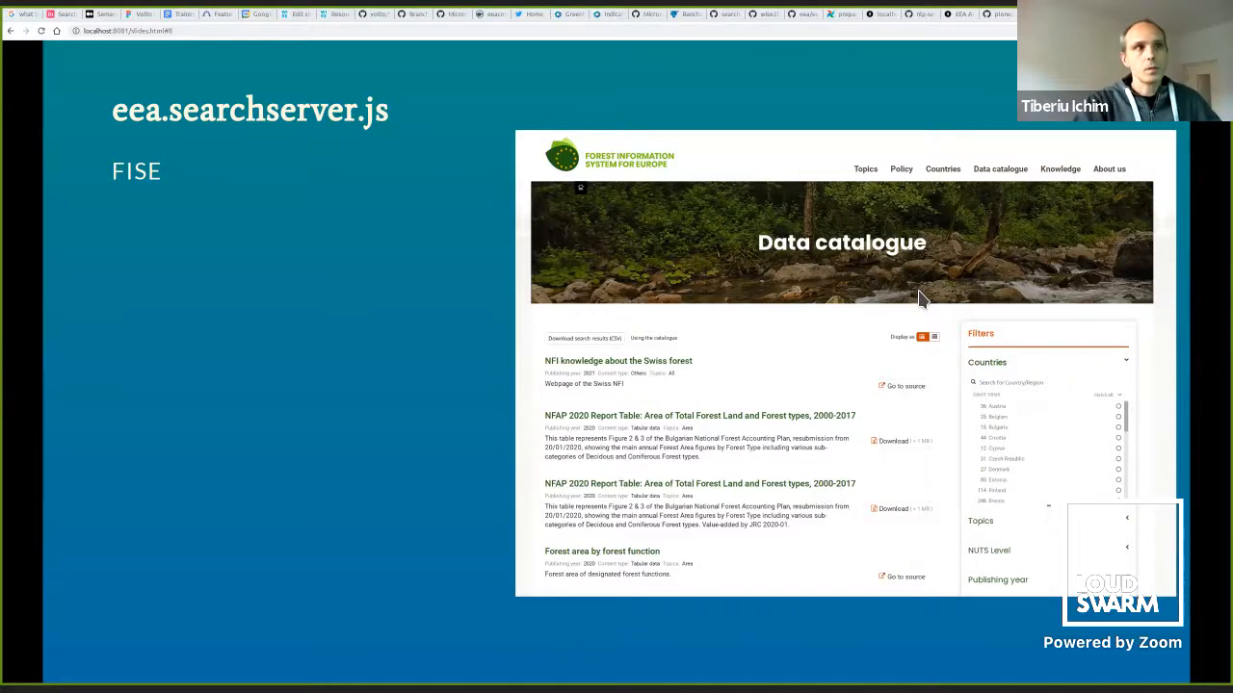
Advance to the EEA Searchlib slide with the Global search and catalogue screenshot.
key("right")
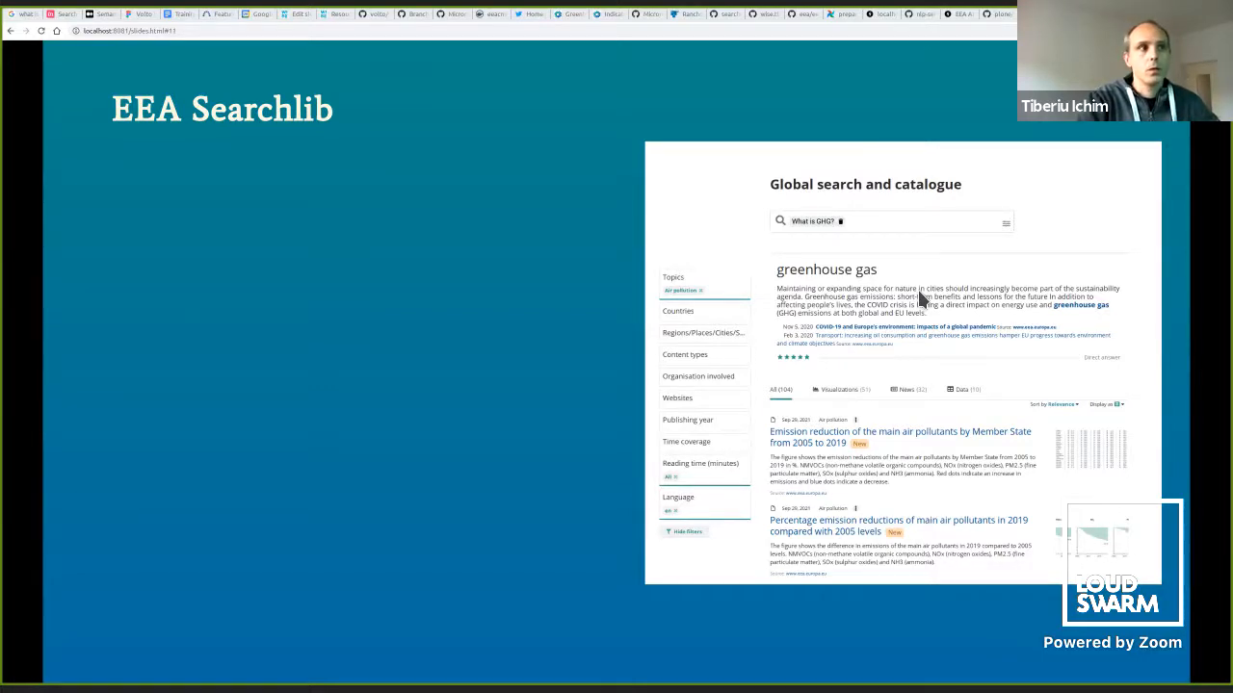
Advance to the Modern UI initiative slide with the Topics filter screenshot.
key("Right")
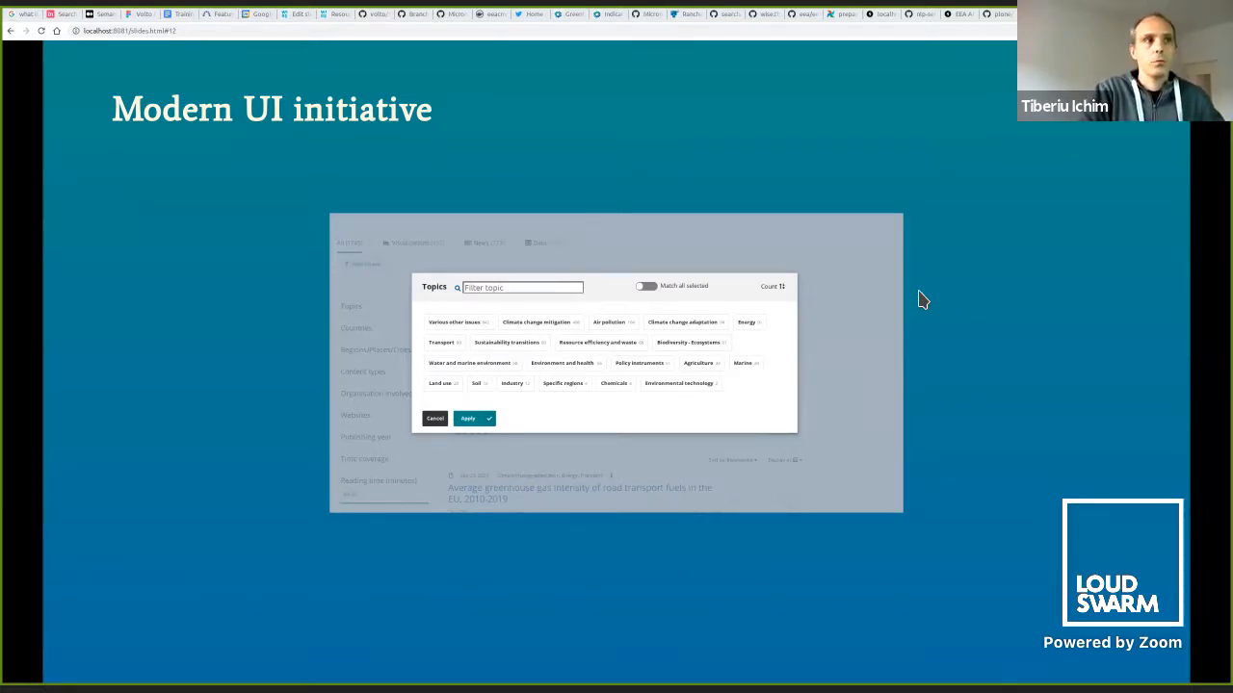
Advance to the Working configurations slide listing deployment options and the architecture diagram.
key("Right")
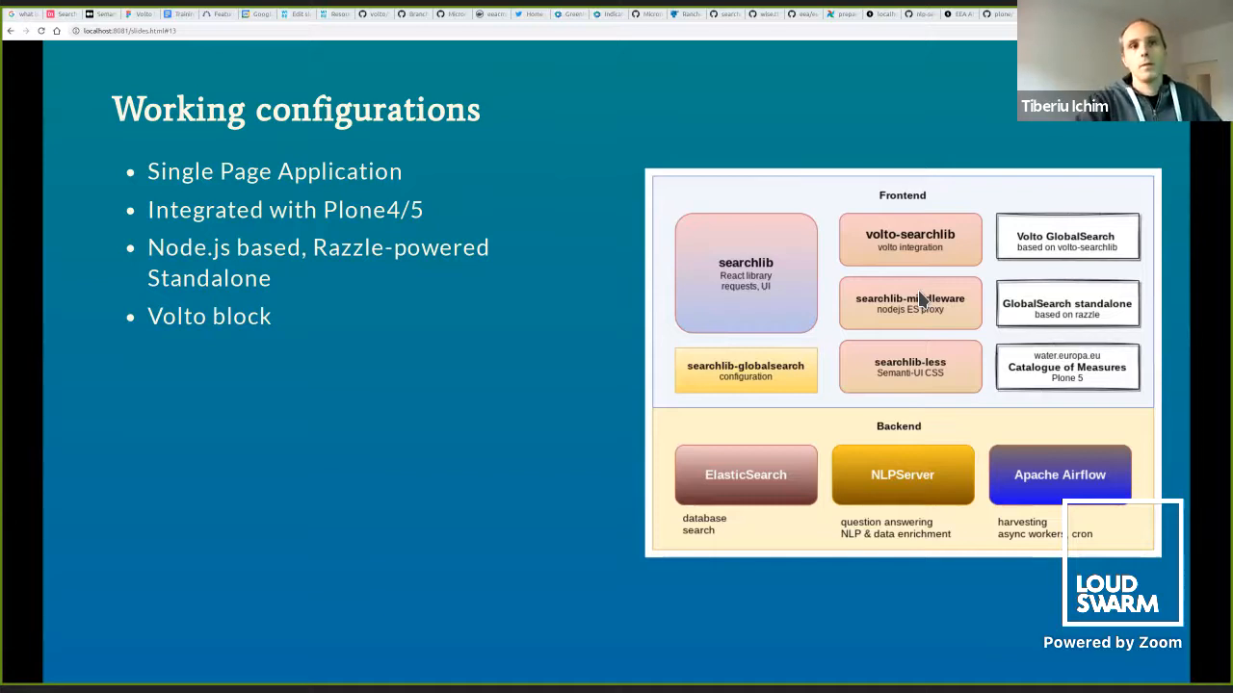
mouse_move(888, 520)
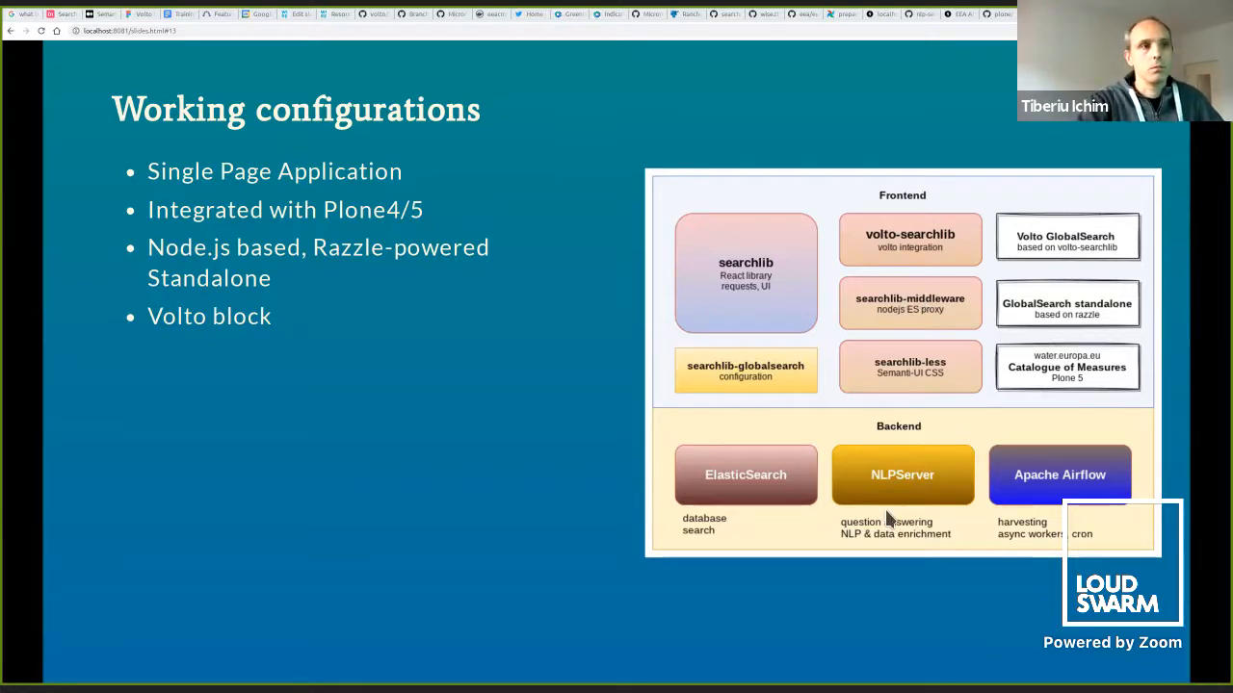
mouse_move(925, 574)
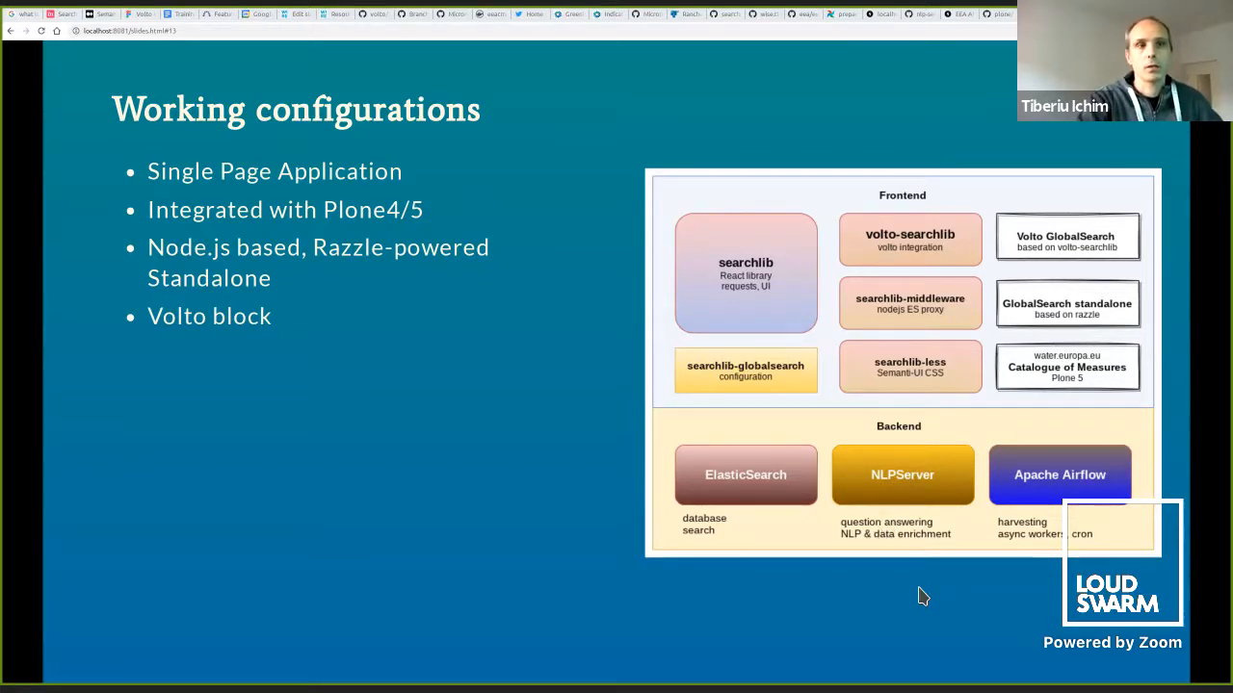
mouse_move(886, 600)
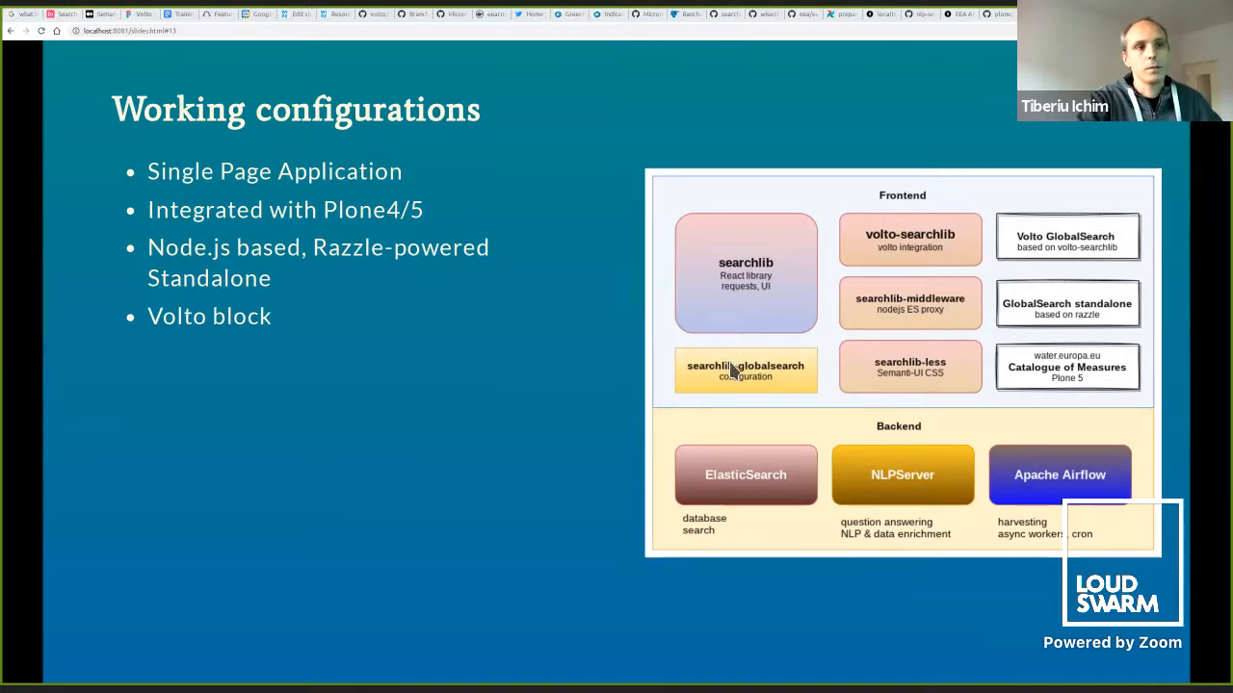
mouse_move(747, 491)
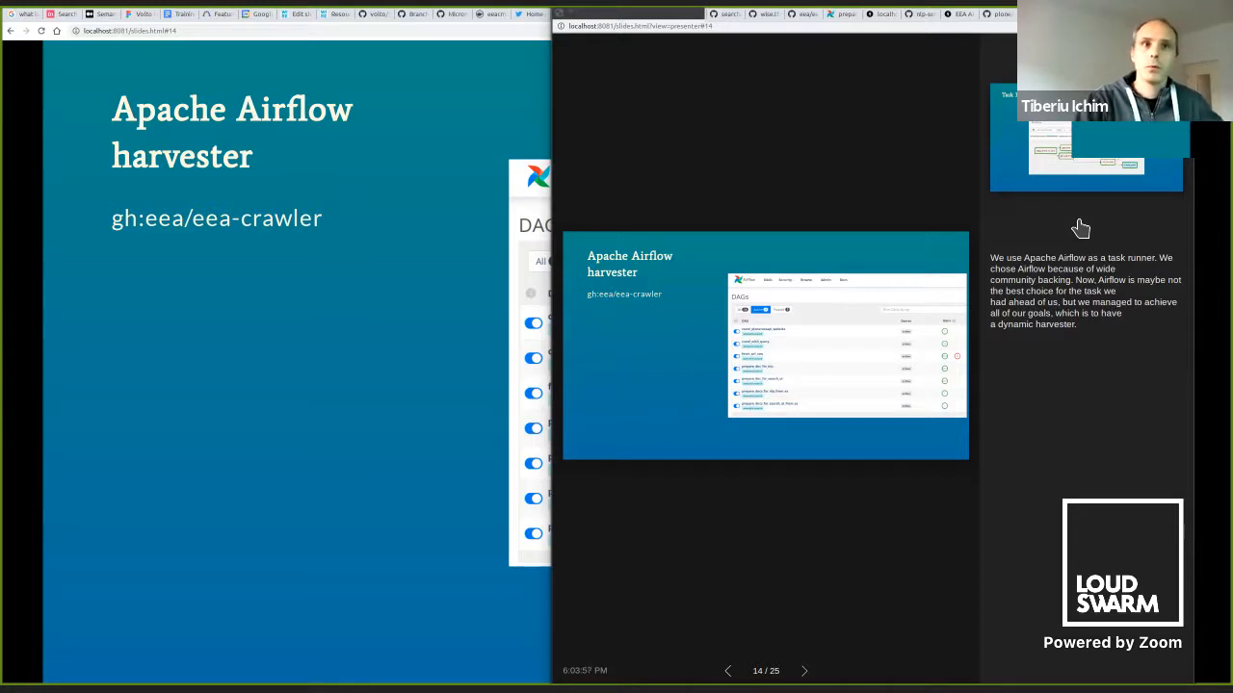
Move forward two slides in speaker view to reach Trigger a DAG, slide 16 of 25.
left_click(805, 670)
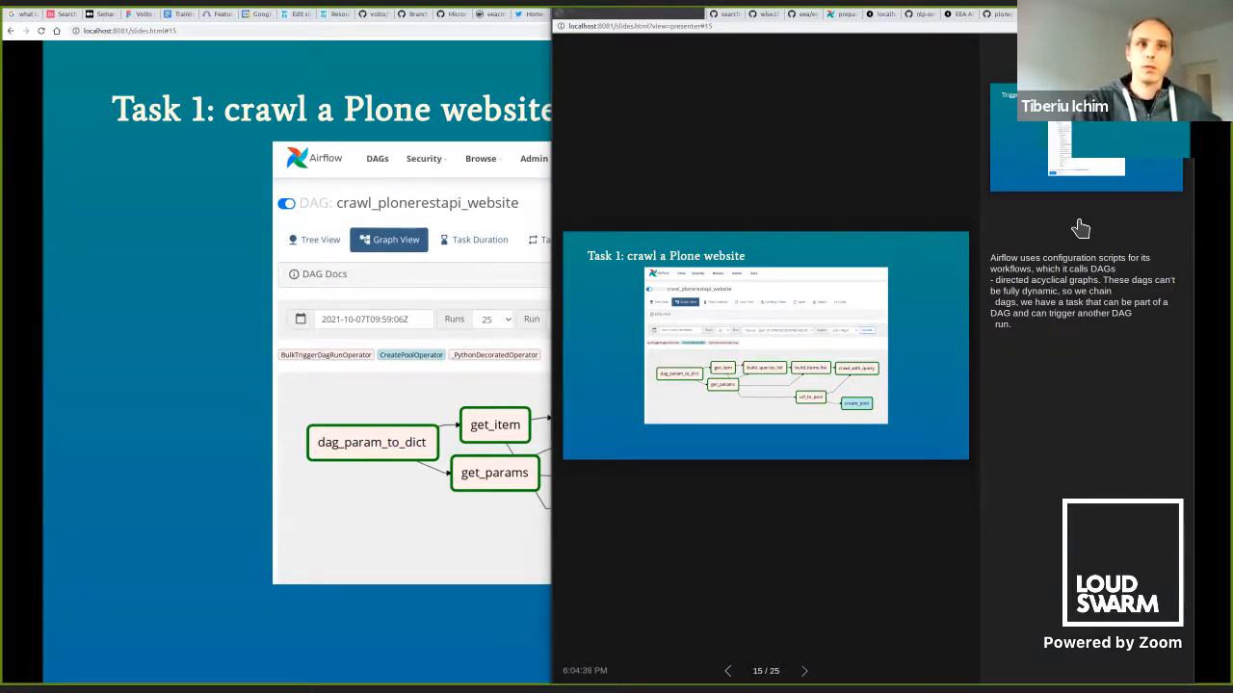
left_click(805, 671)
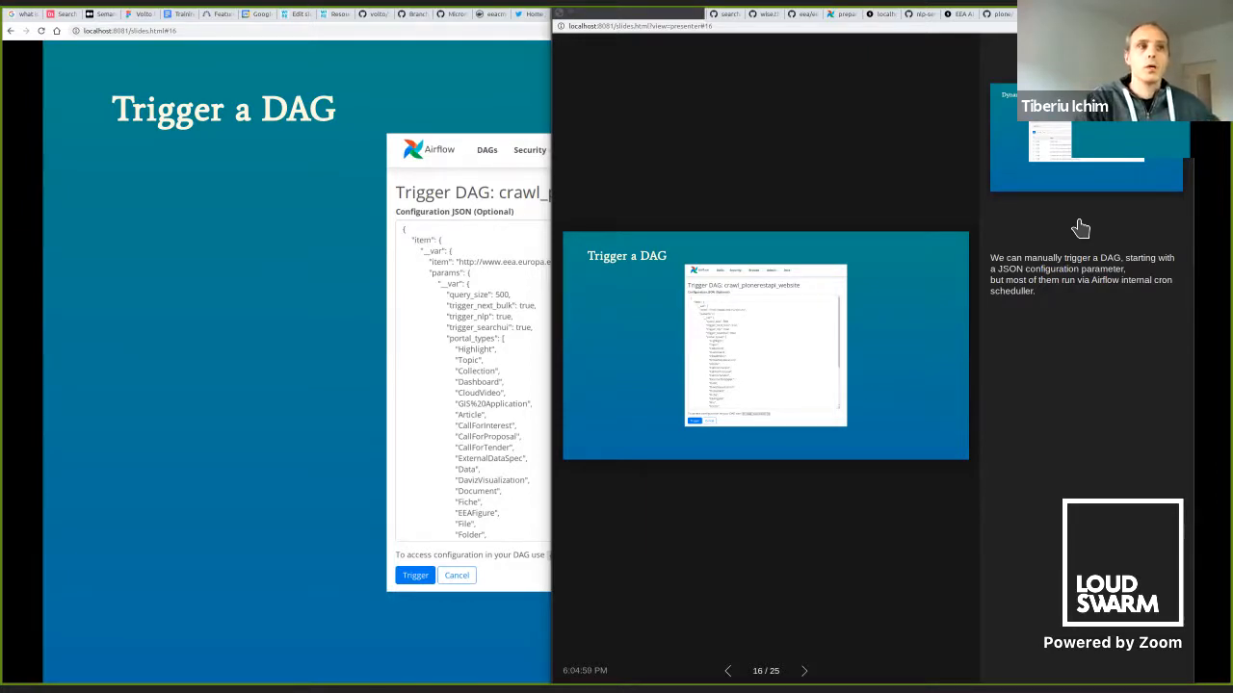
Move past Dynamic pools to Task 2: stash documents in ES, slide 18 of 25.
left_click(805, 670)
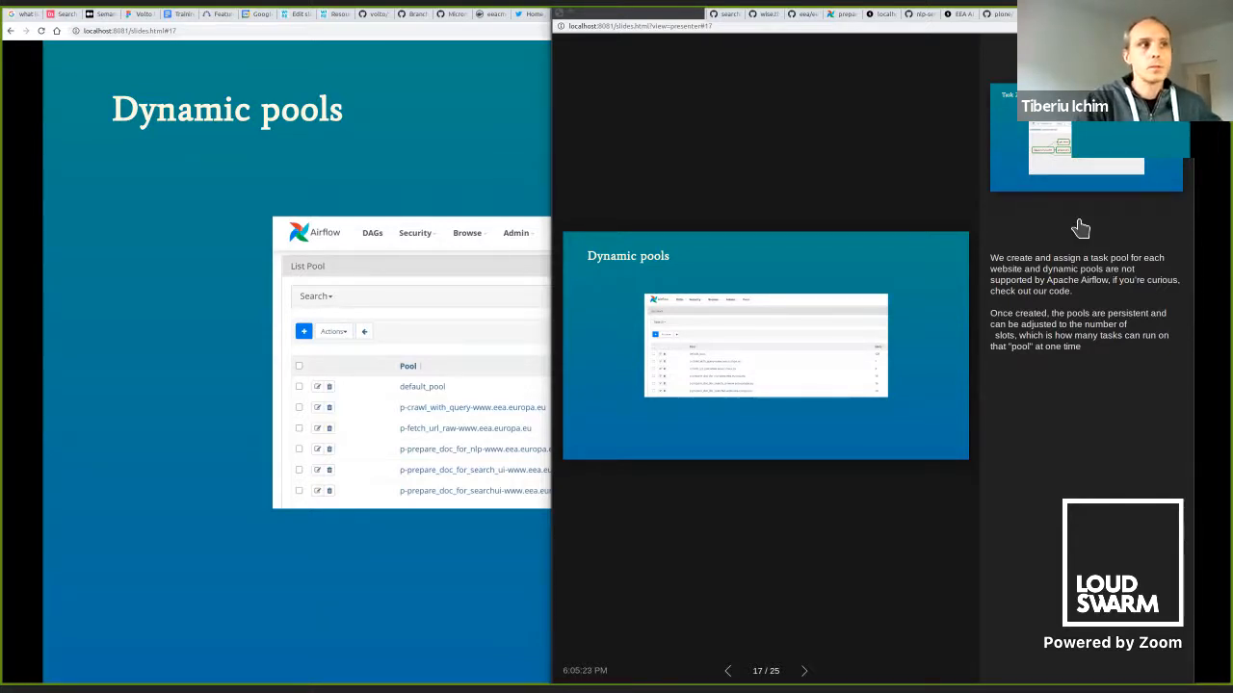
left_click(805, 670)
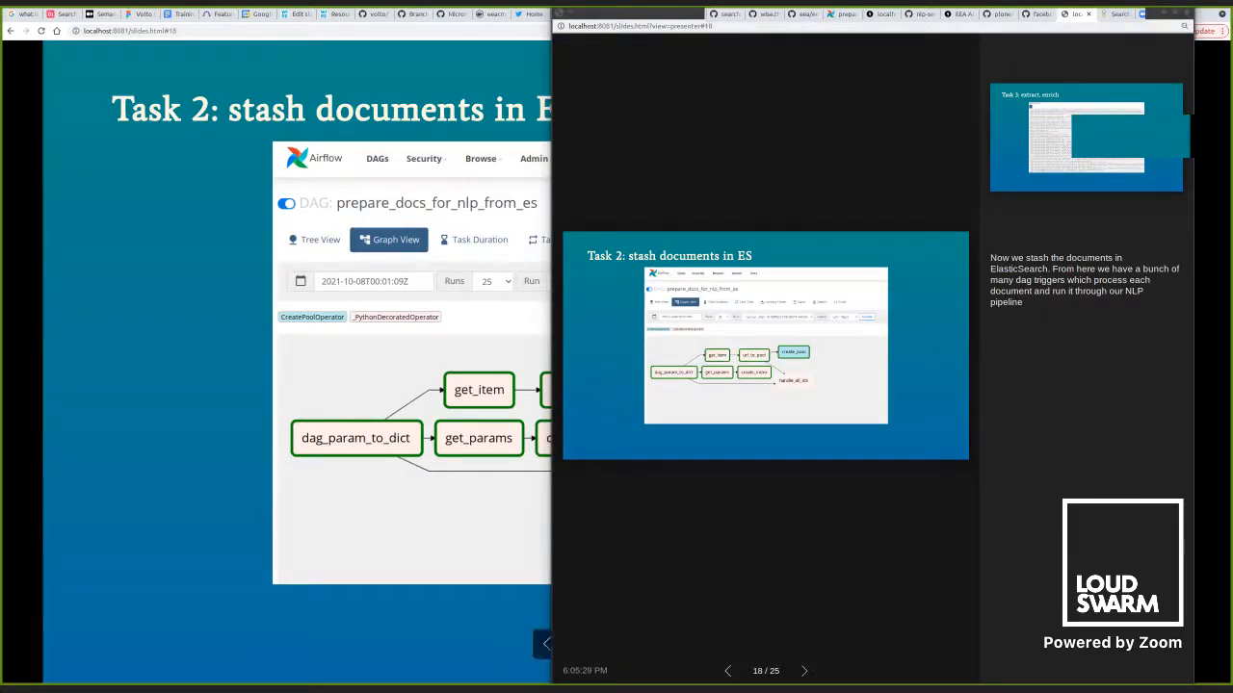
Go back to the Dynamic pools slide and leave the speaker view.
left_click(728, 670)
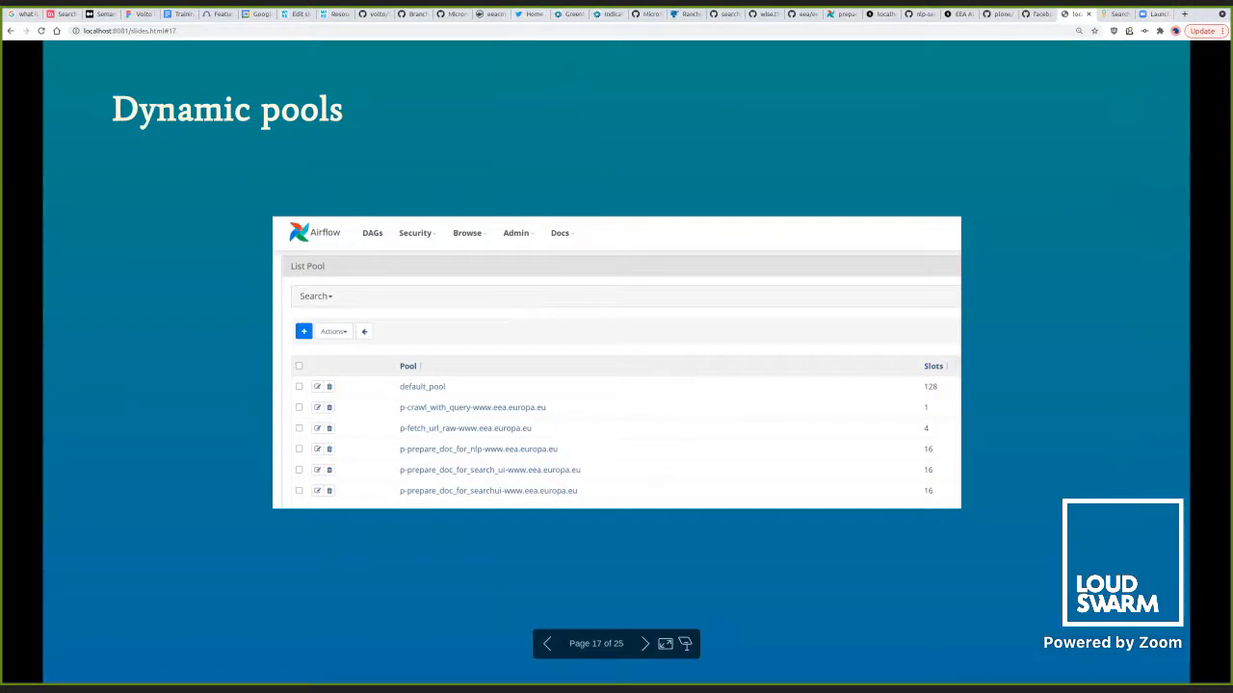
mouse_move(753, 165)
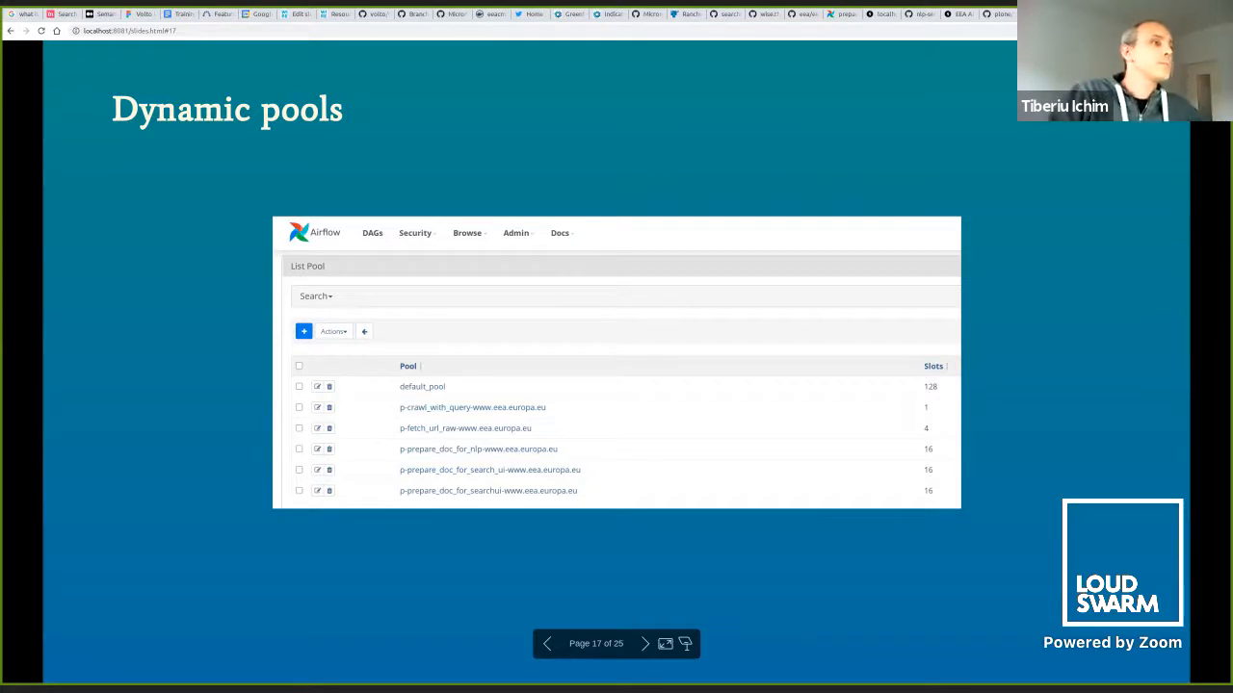
left_click(644, 643)
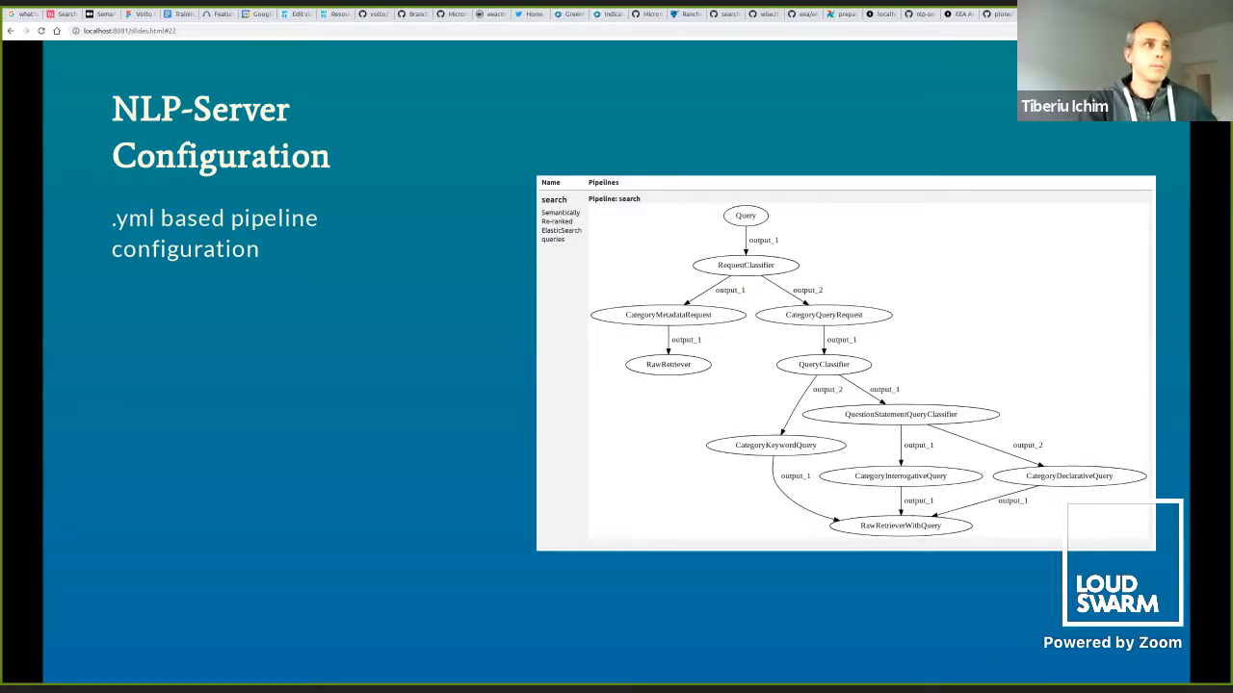
key("Right")
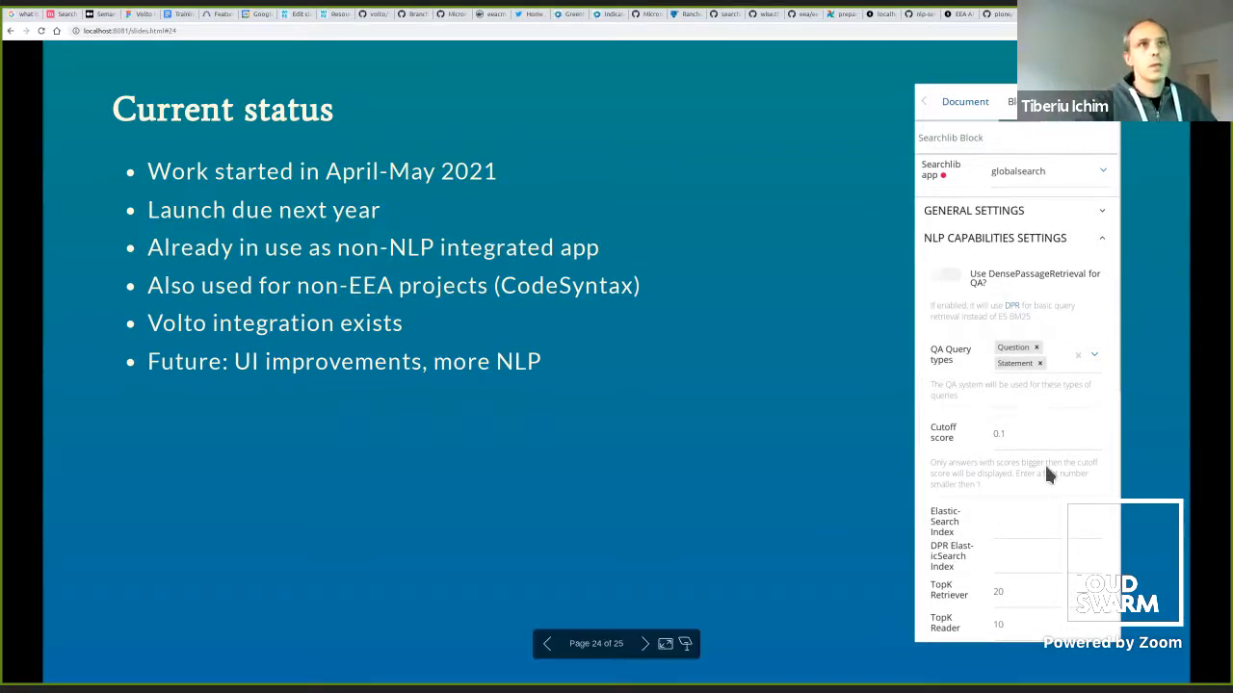
mouse_move(992, 35)
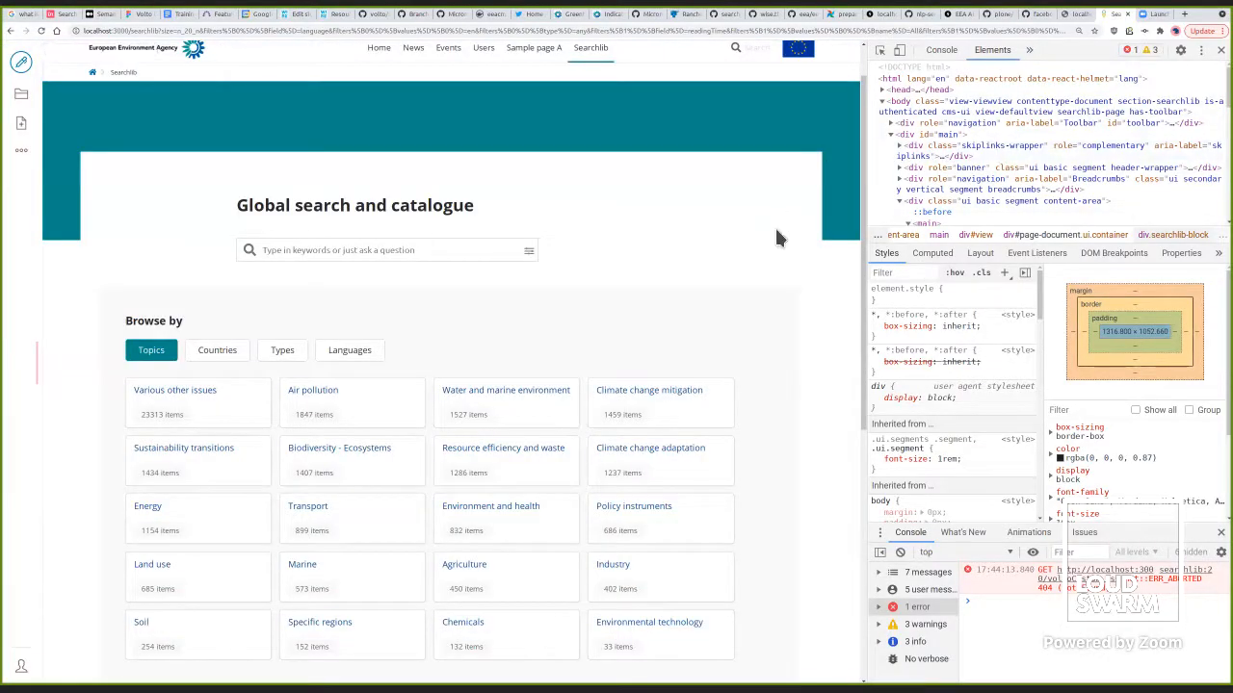
scroll("down", 3)
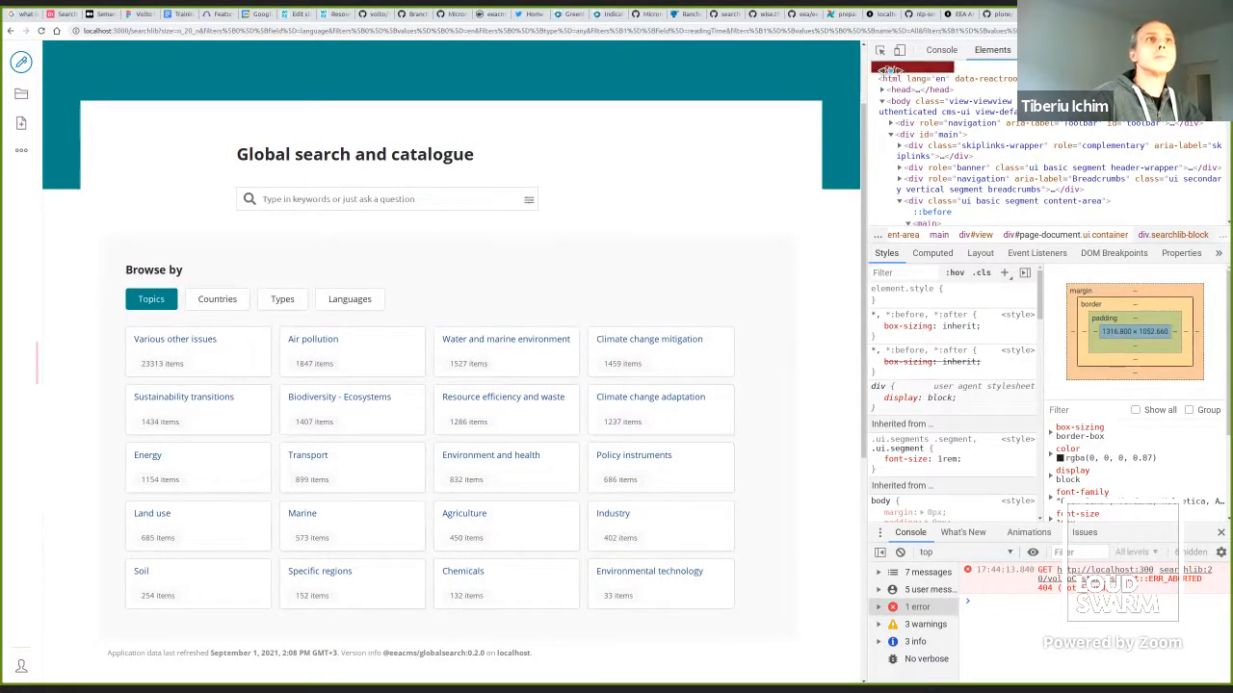
mouse_move(753, 285)
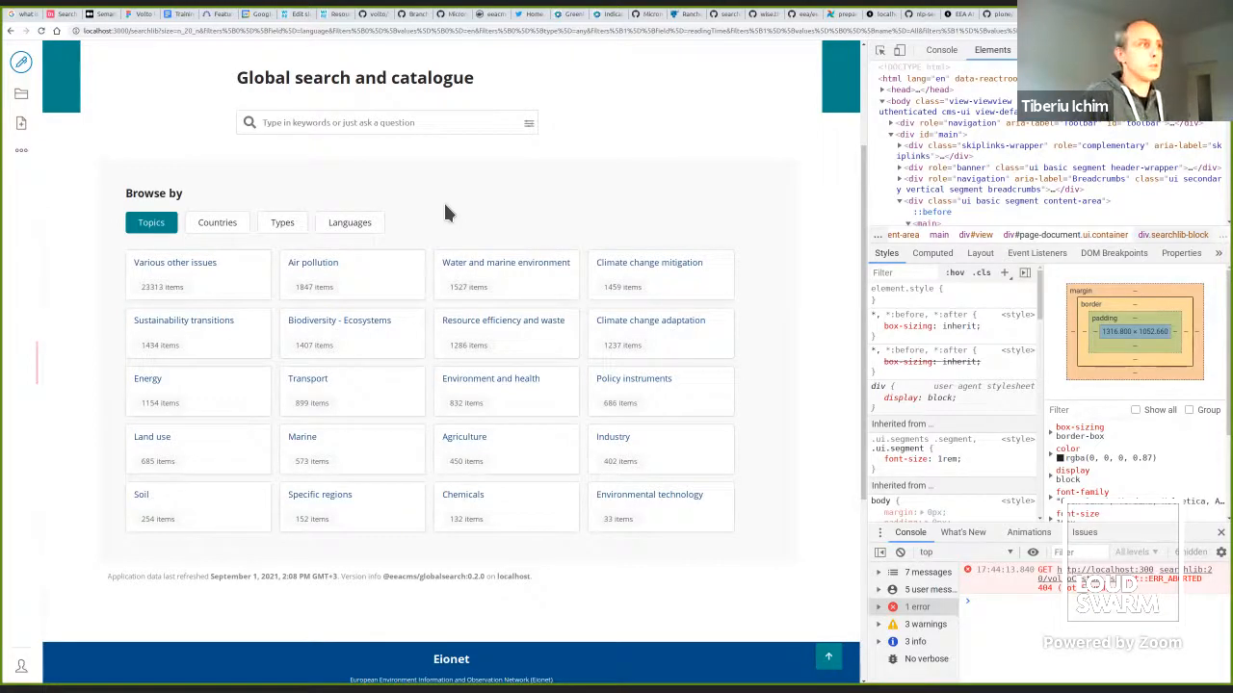
mouse_move(211, 285)
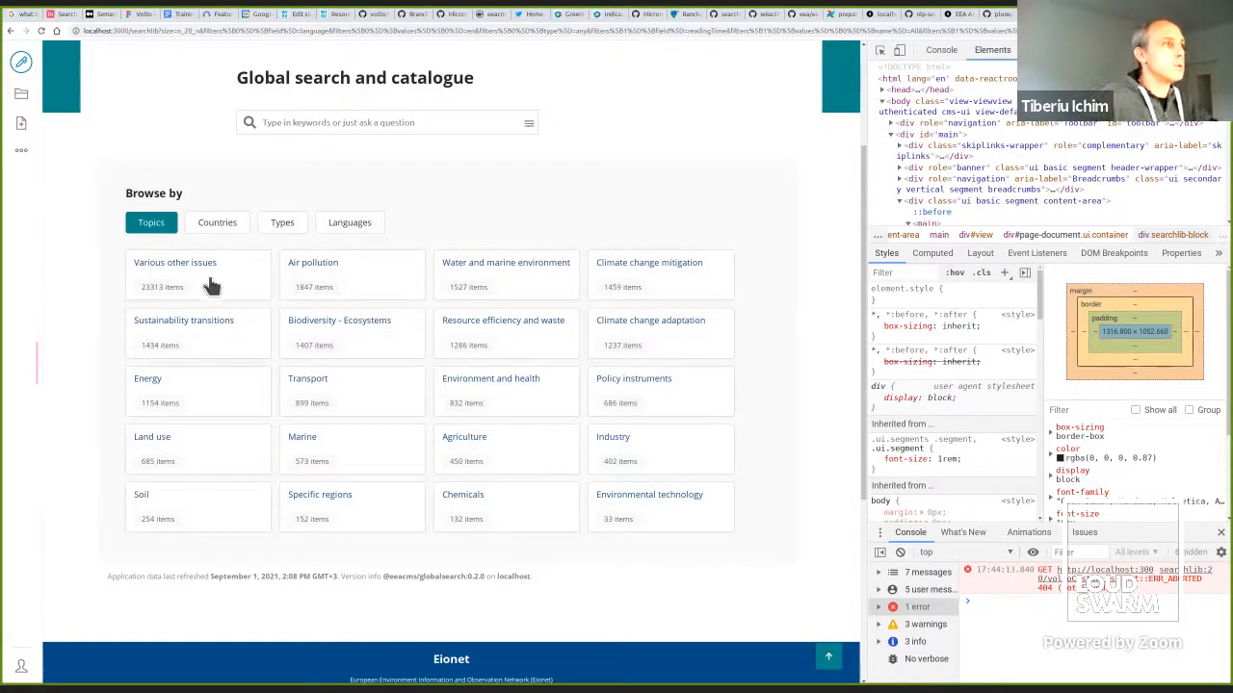
Filter results to the Various other issues topic and to Greece, Estonia and Luxembourg.
left_click(175, 262)
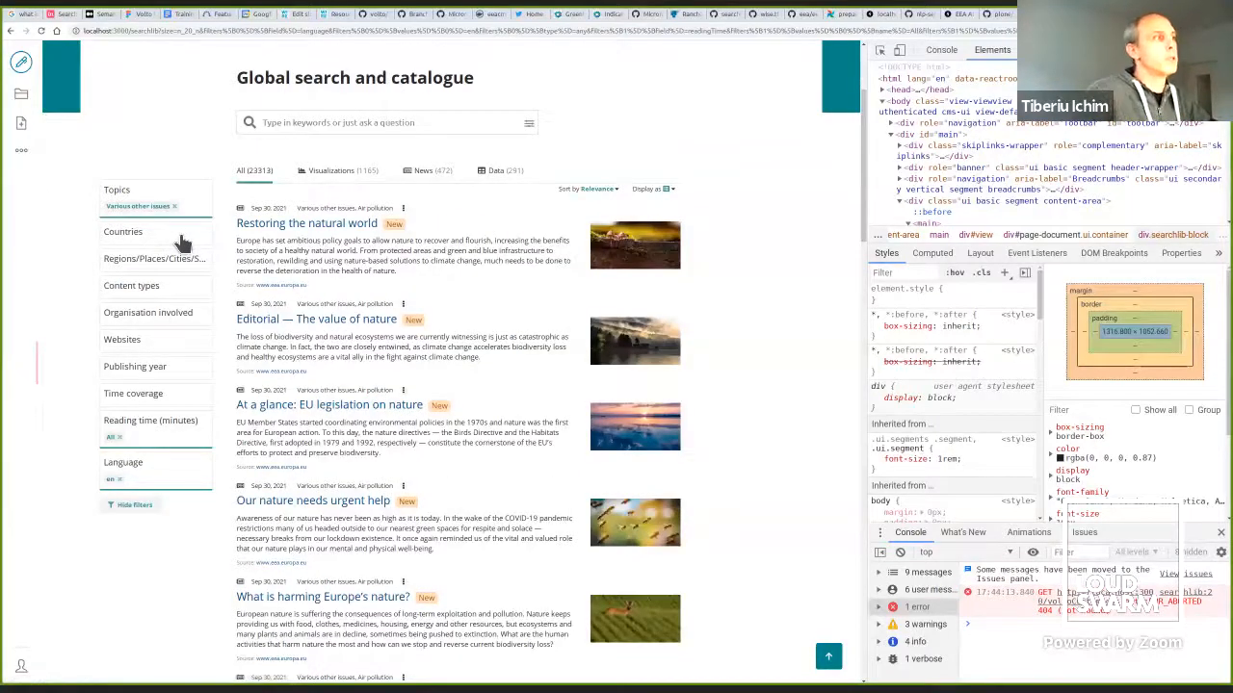
left_click(123, 231)
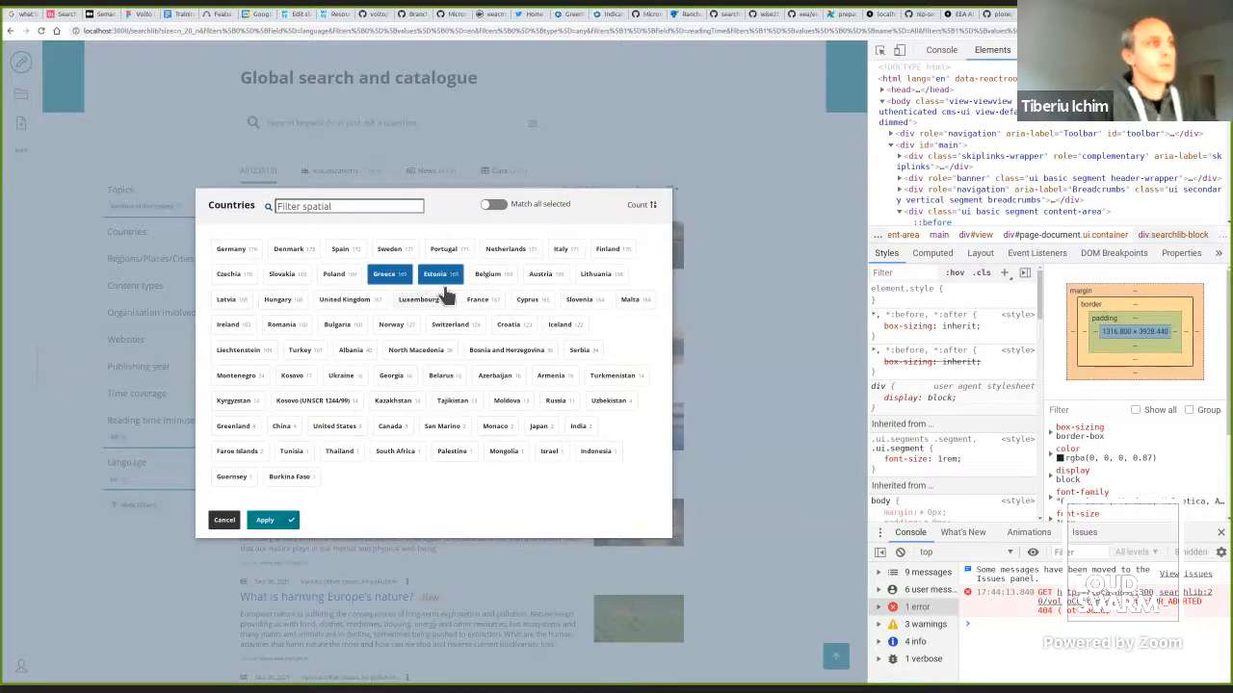
left_click(418, 298)
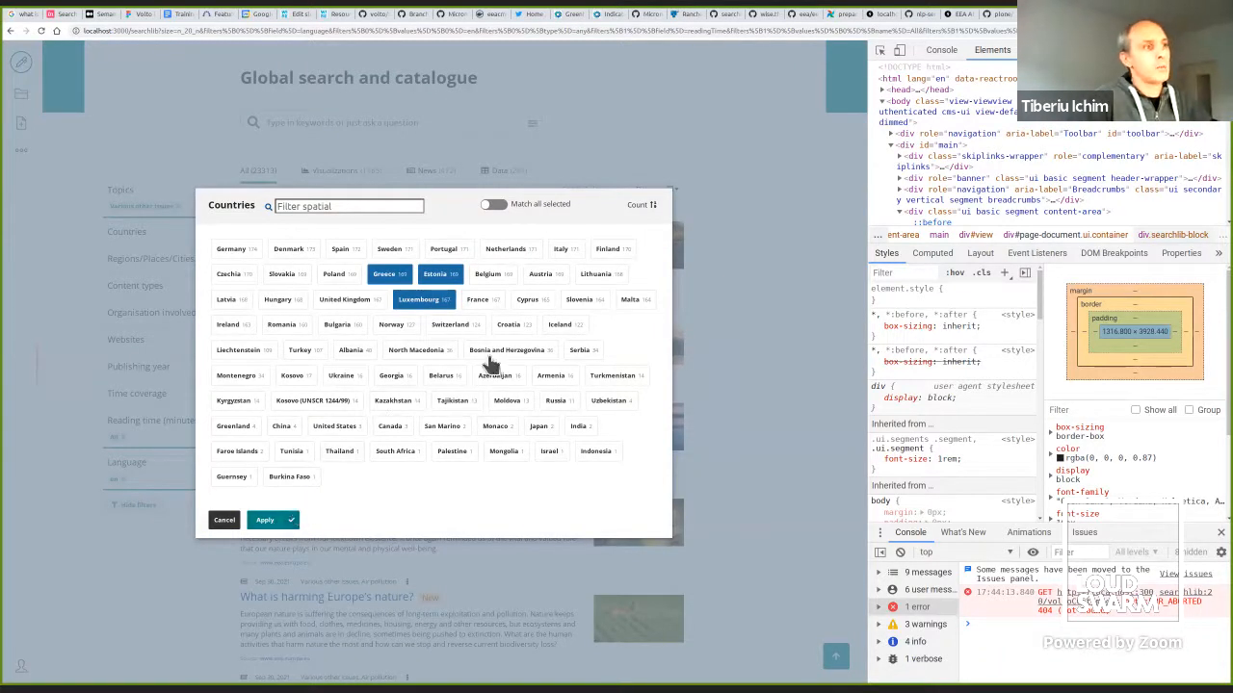
left_click(265, 520)
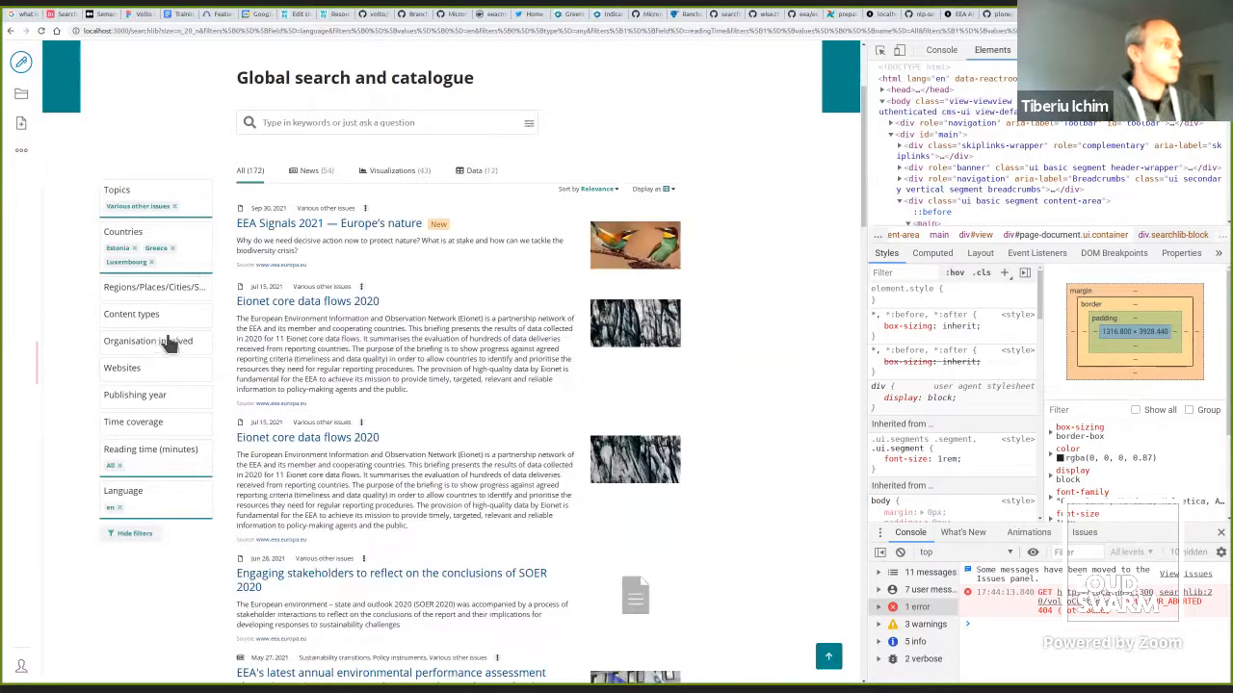
Add the EEAfigure and Organisation content type filters to the results.
left_click(131, 314)
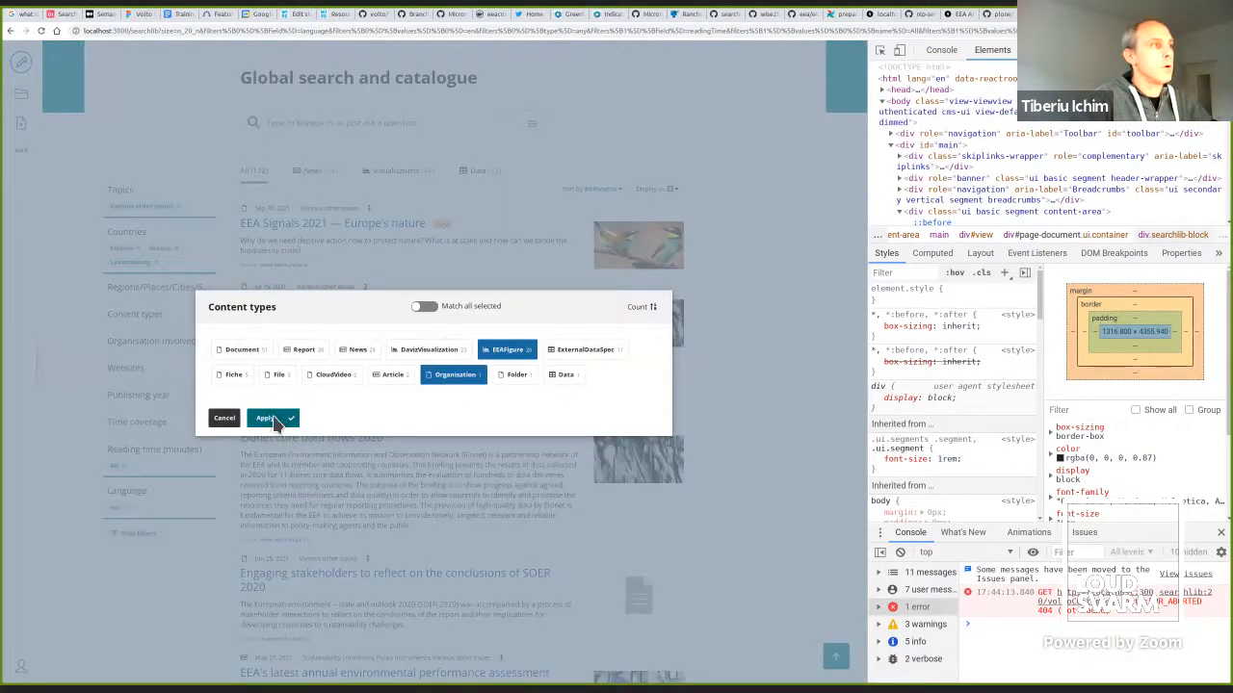
left_click(268, 418)
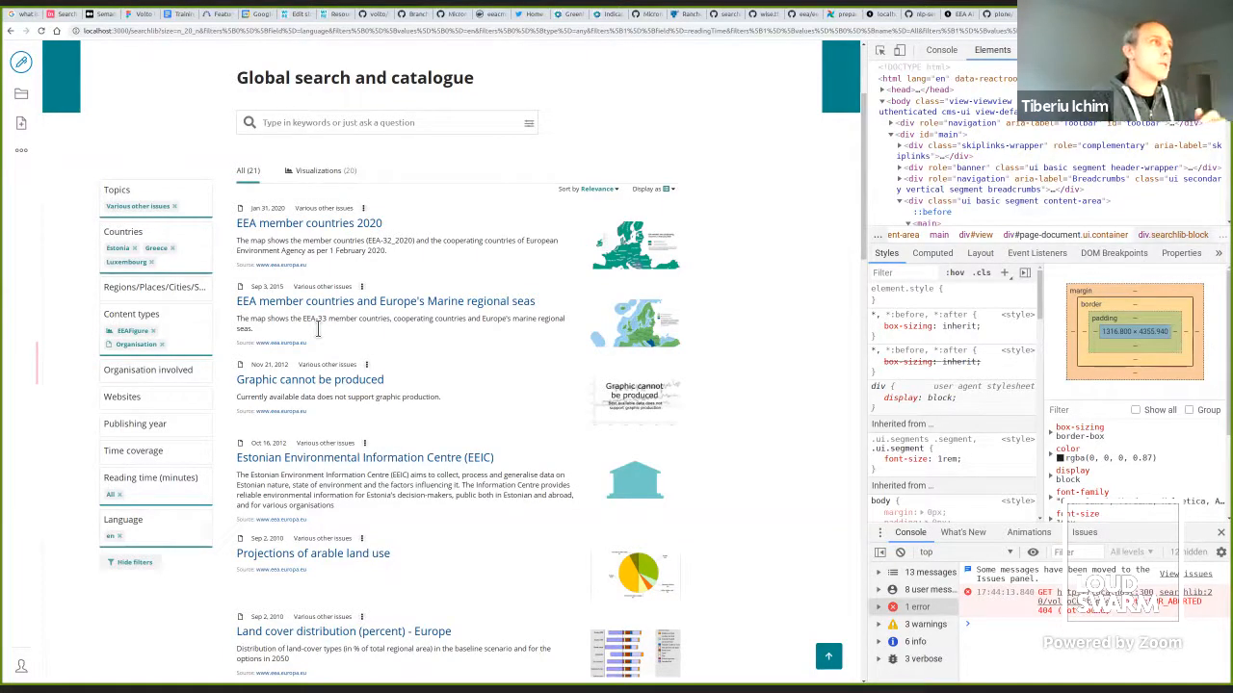
mouse_move(659, 171)
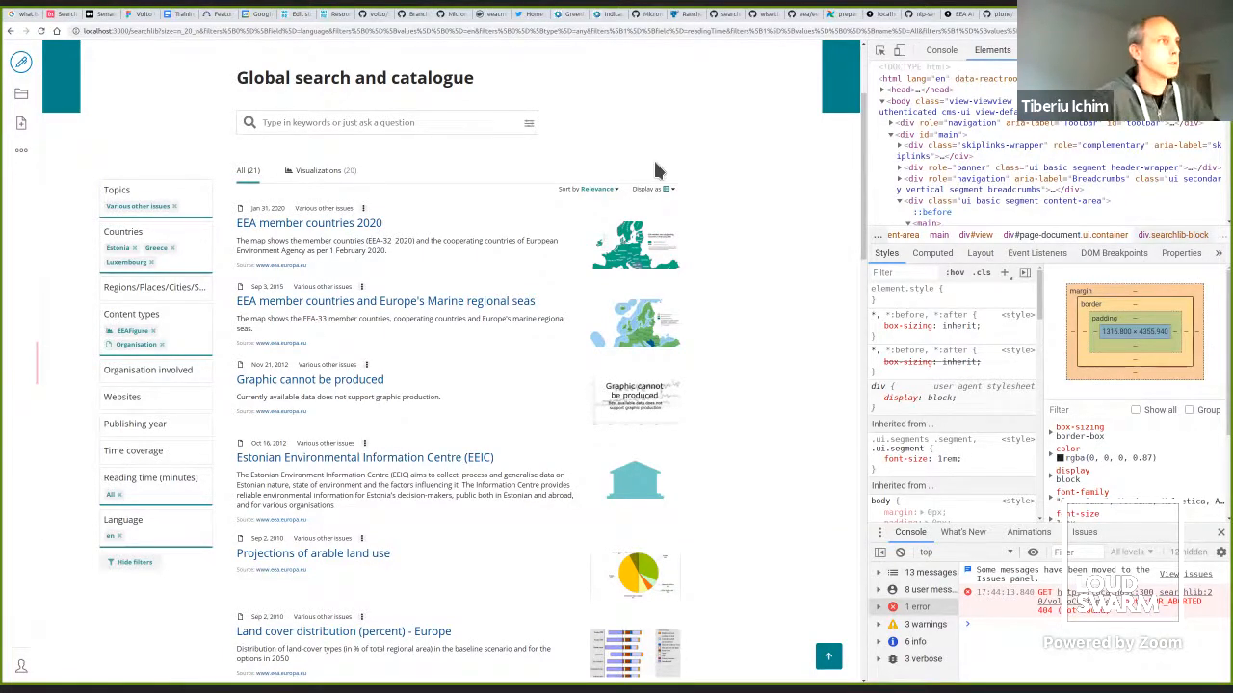
mouse_move(164, 472)
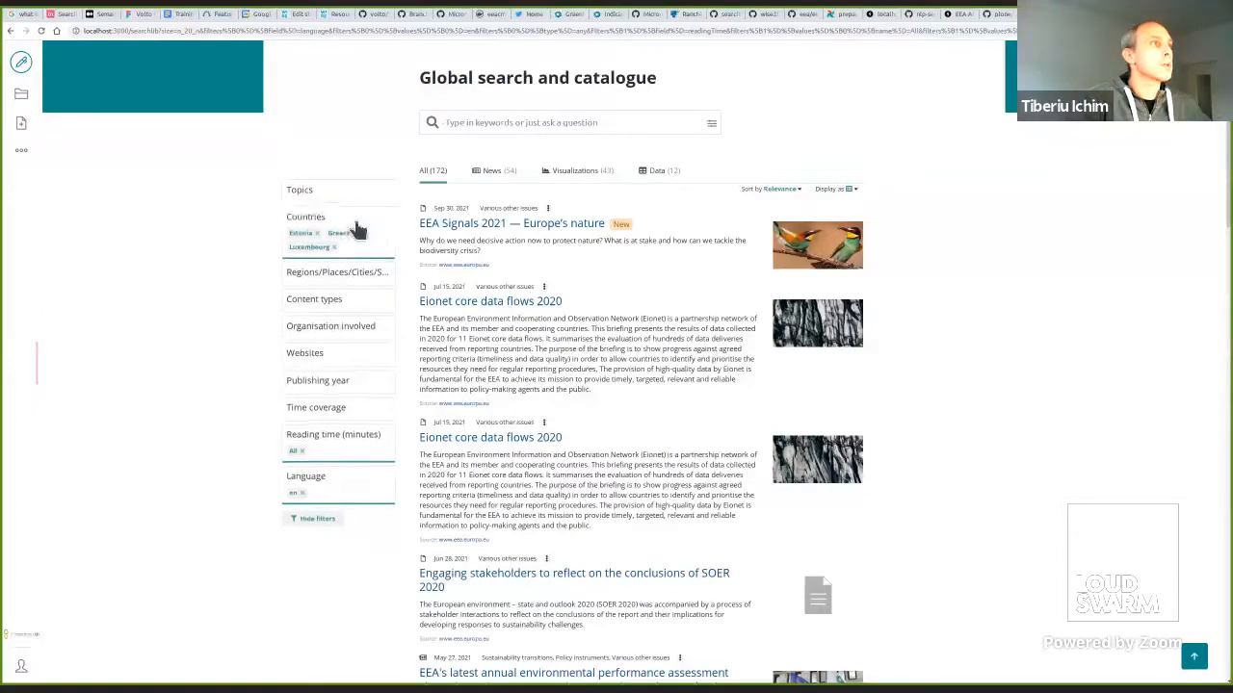
Reset the catalogue search and begin entering a question in the Global search box.
left_click(304, 215)
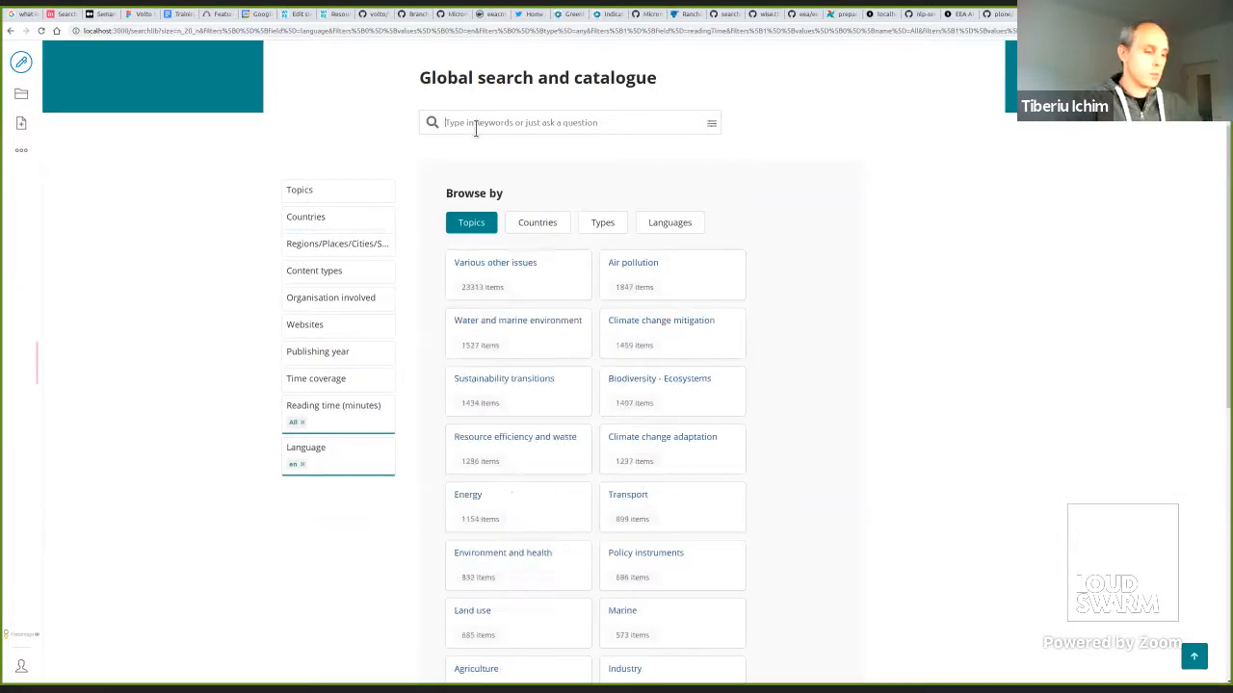
type("what")
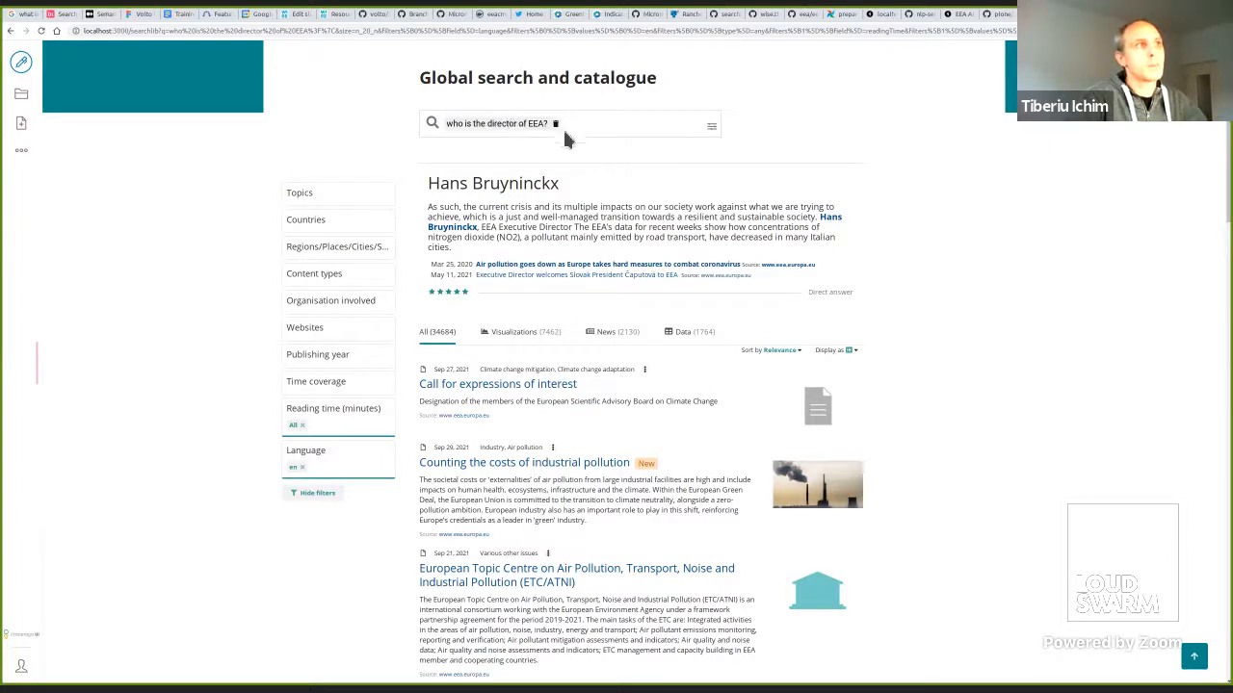
mouse_move(925, 88)
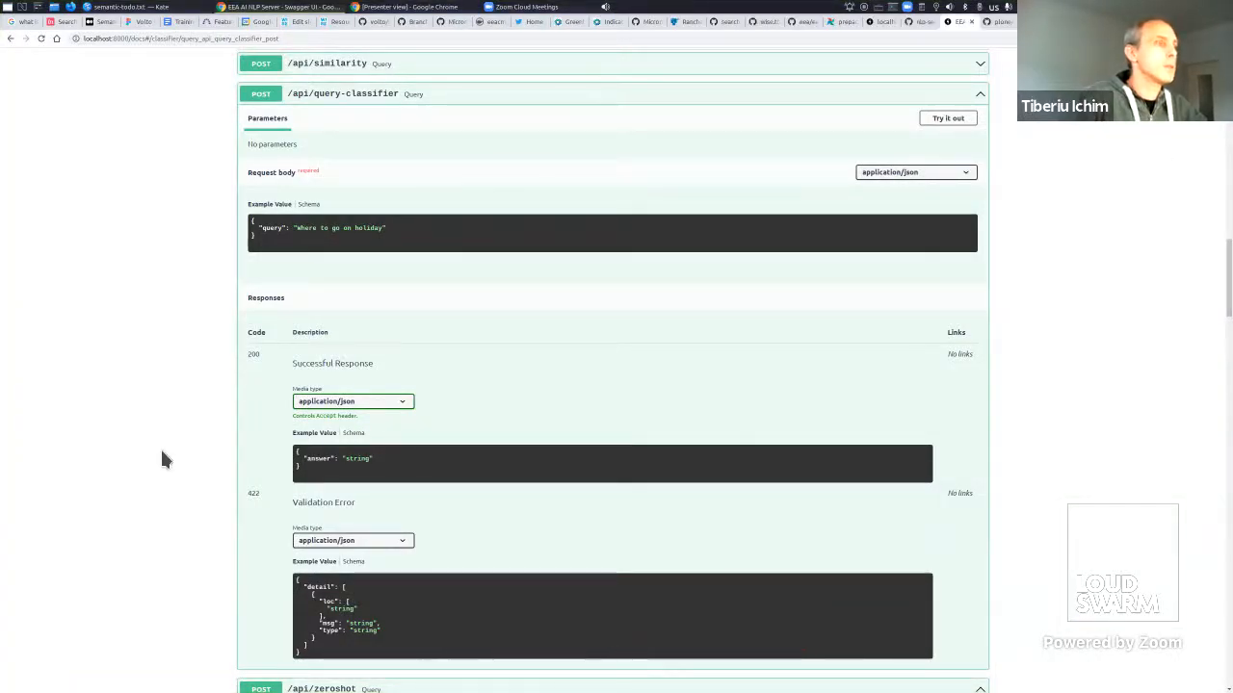
mouse_move(540, 424)
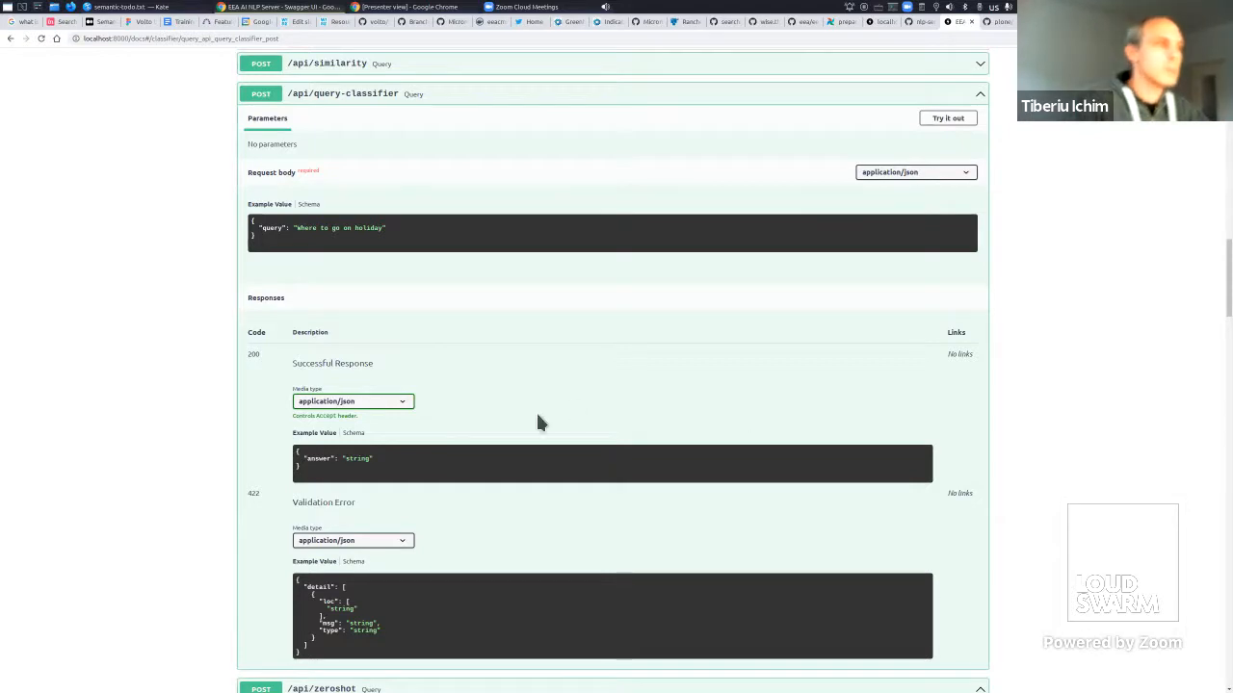
mouse_move(570, 437)
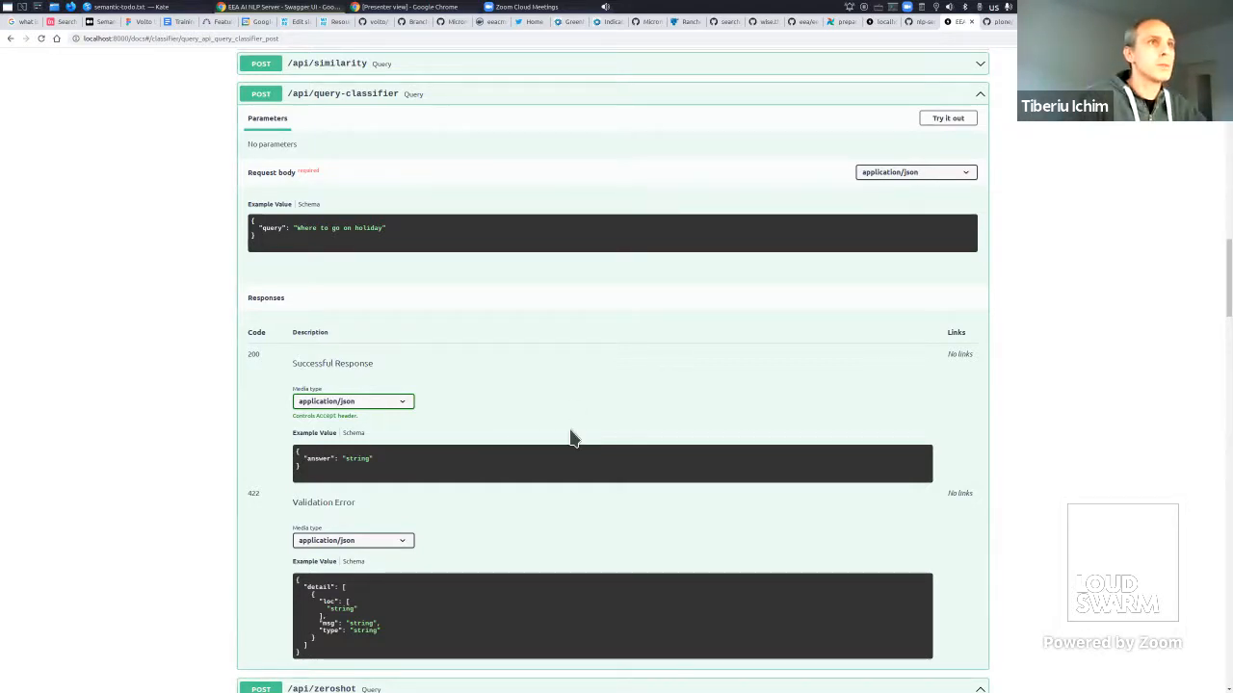
mouse_move(1129, 324)
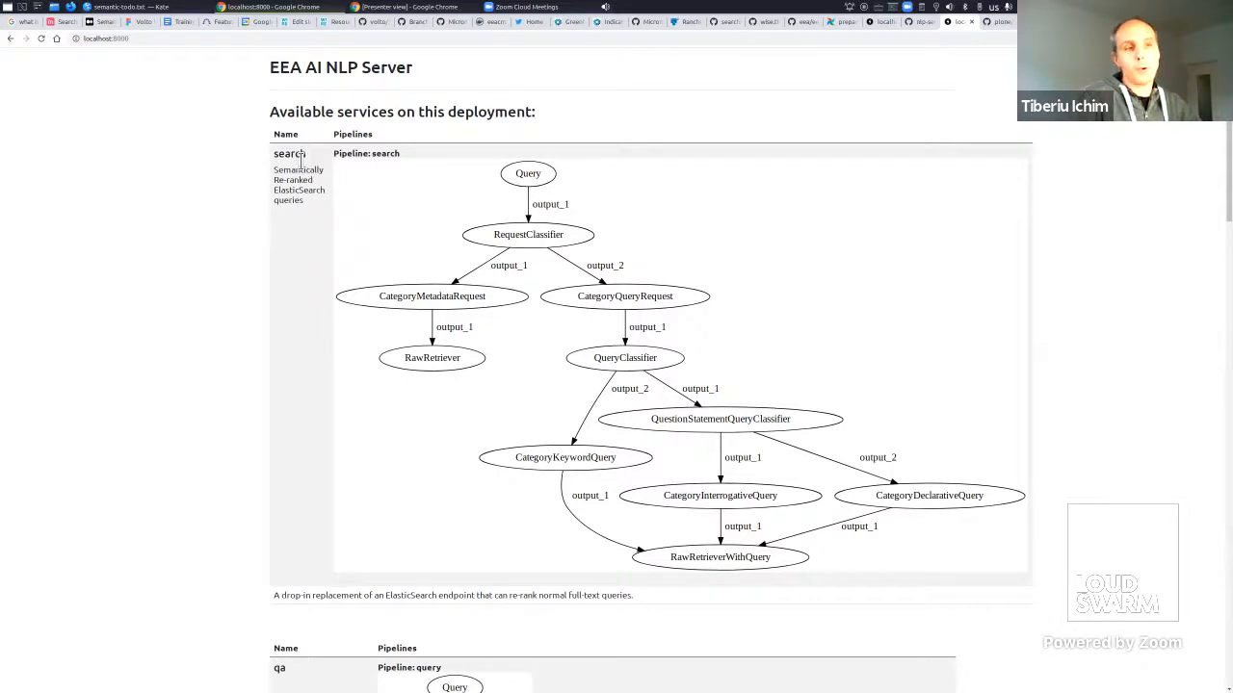
mouse_move(325, 166)
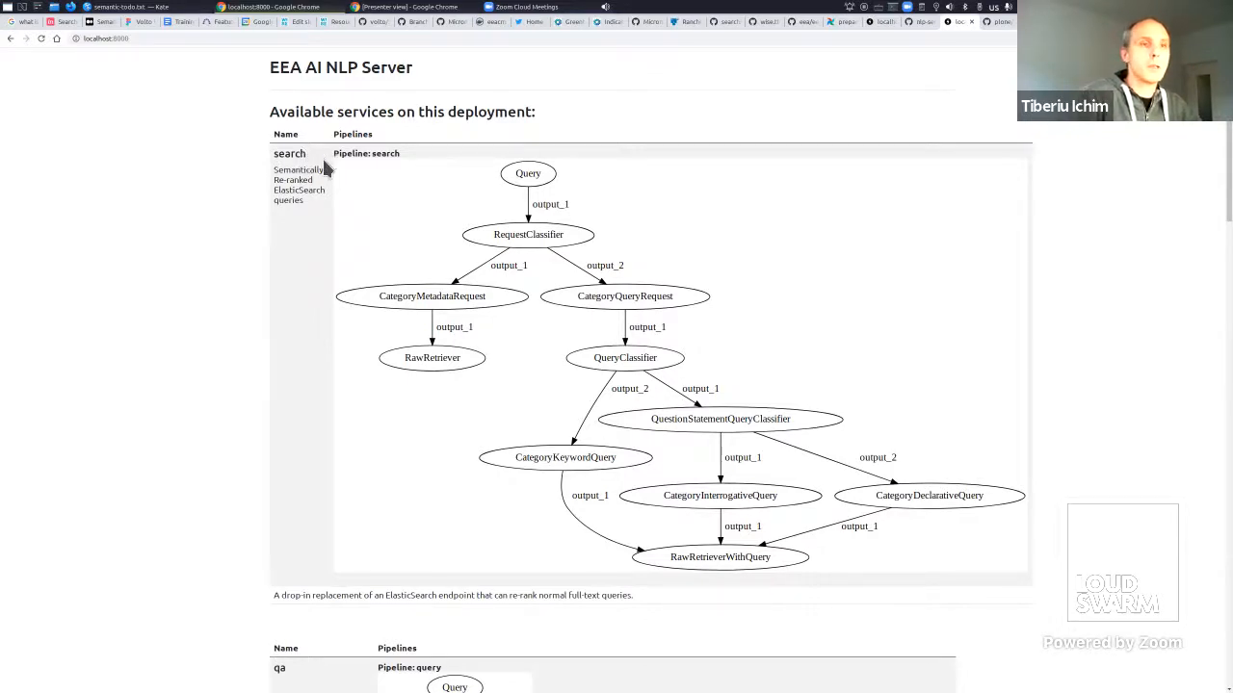
mouse_move(1052, 216)
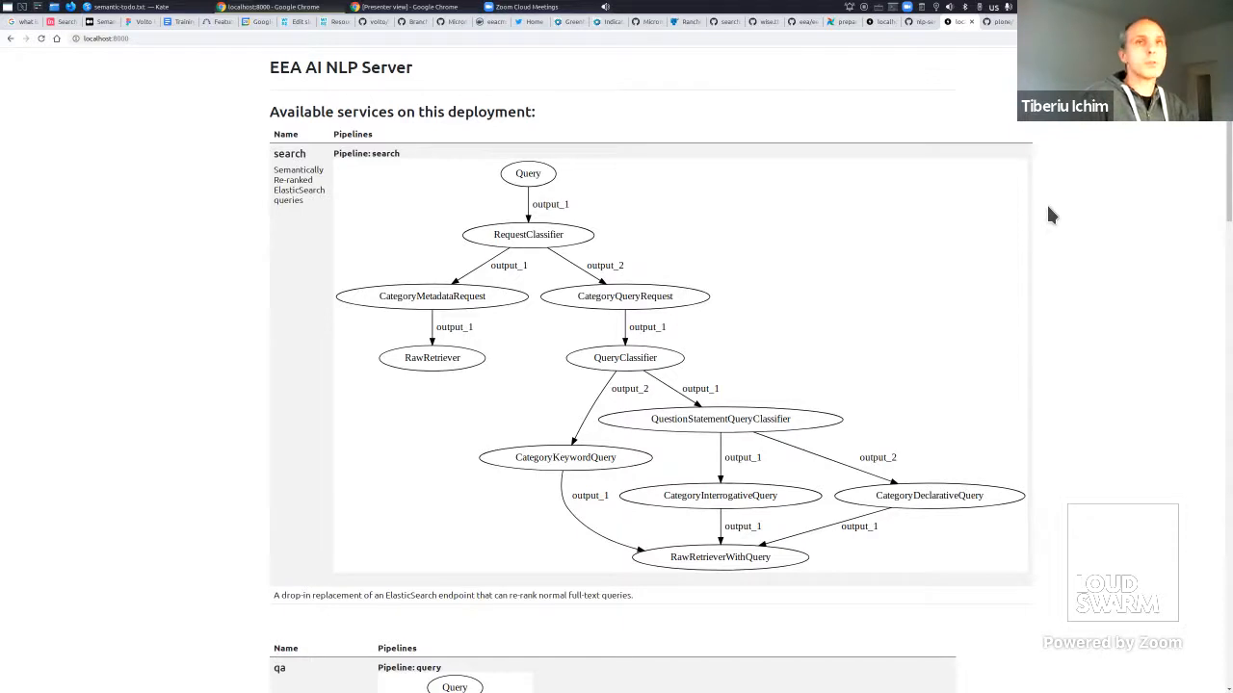
mouse_move(1148, 143)
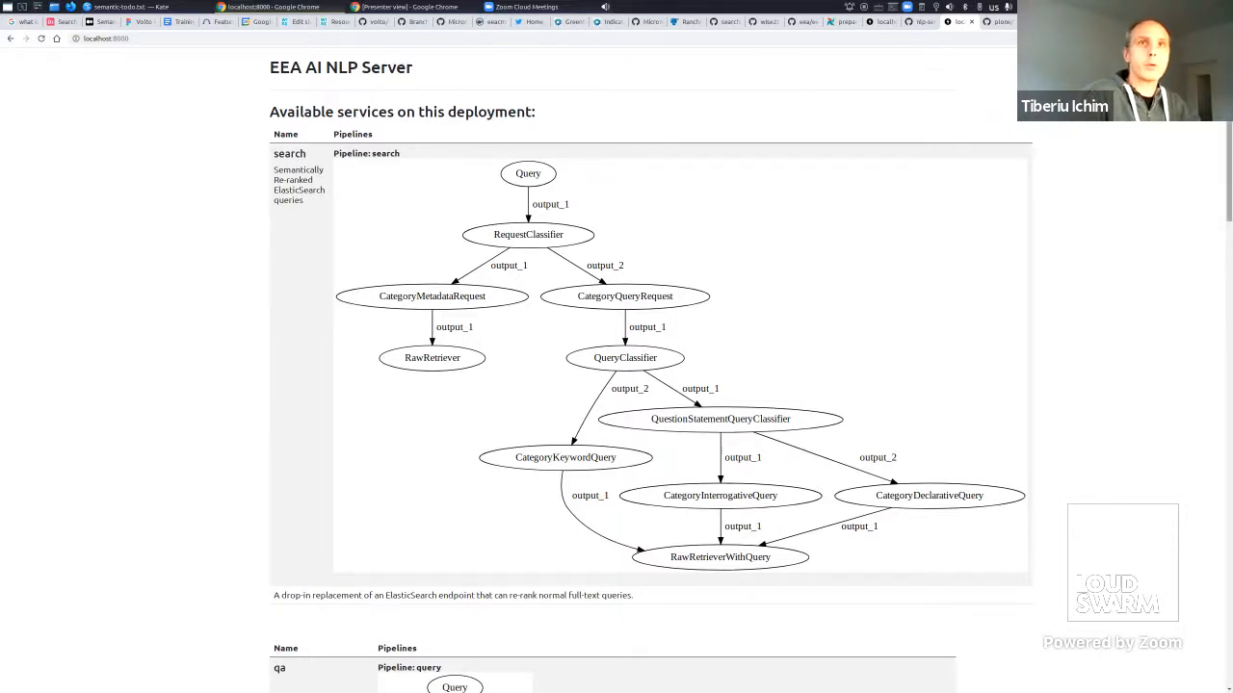
Scroll through the NLP server's listed services and pipeline graphs on the home page.
scroll("down", 3)
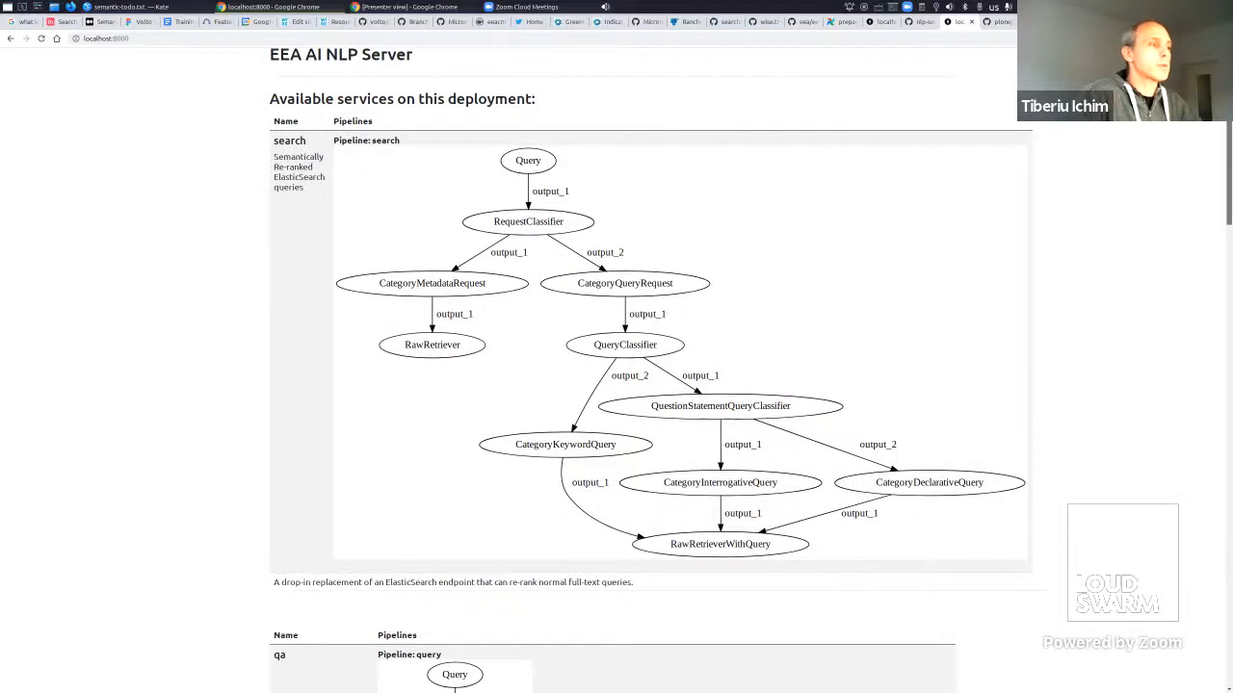
scroll("down", 3)
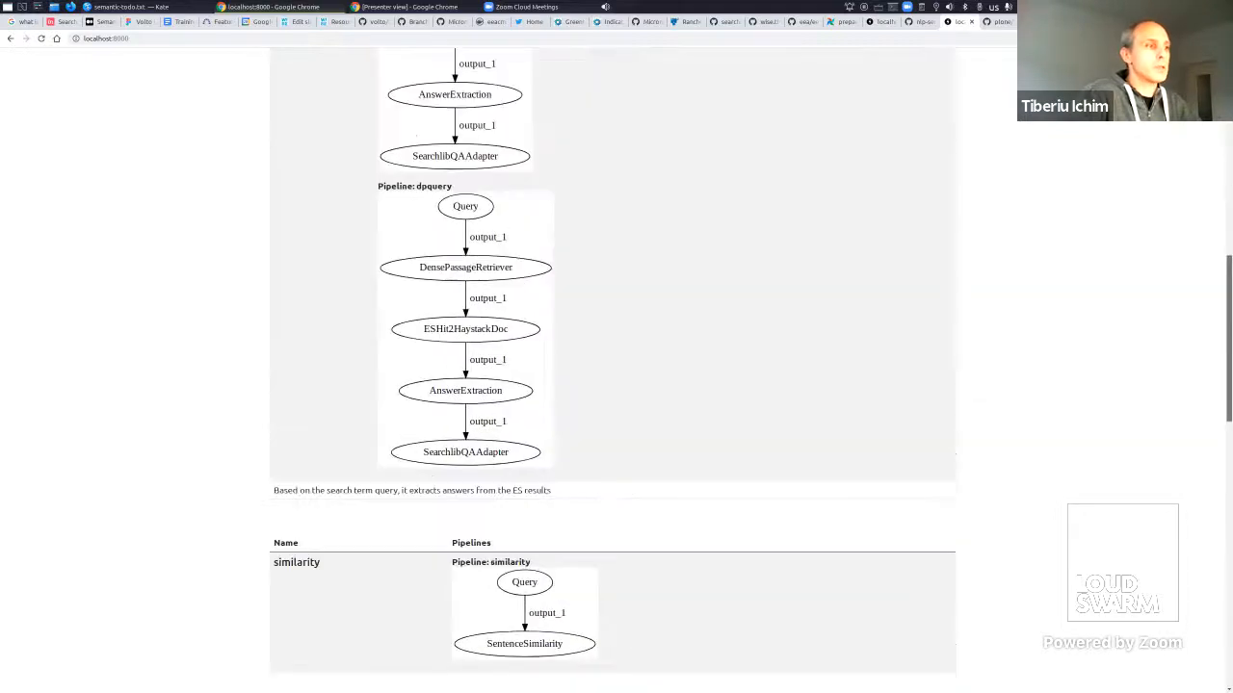
scroll("down", 3)
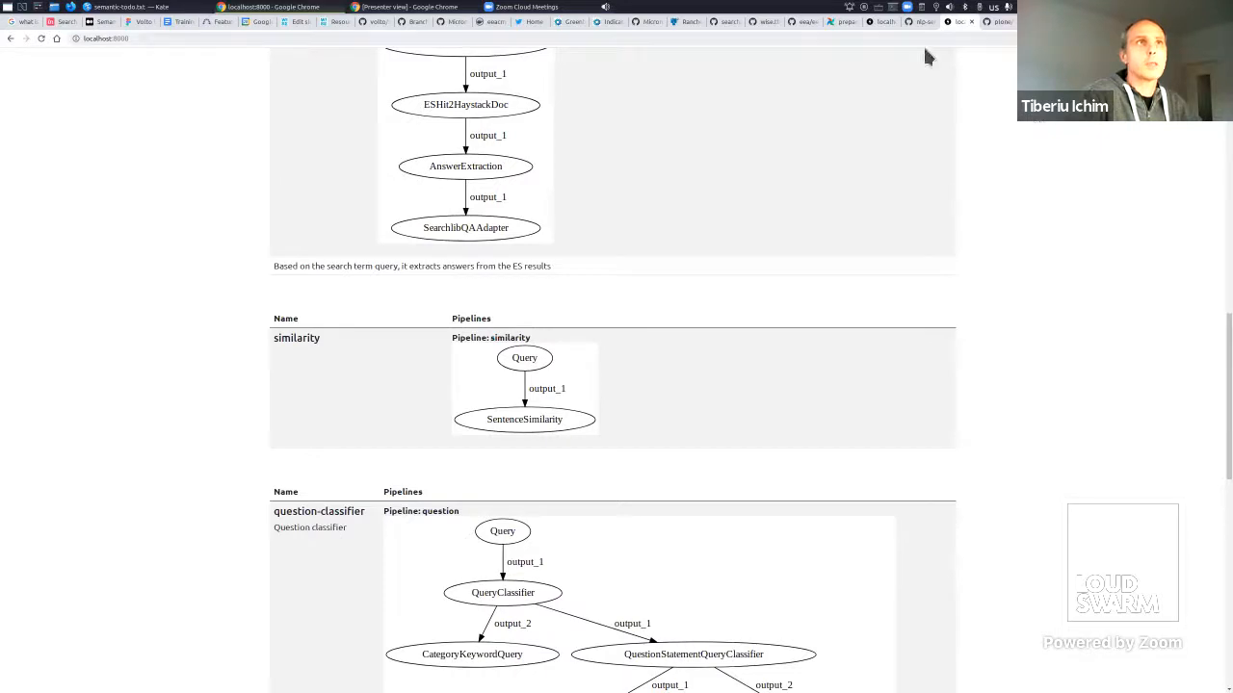
scroll("up", 3)
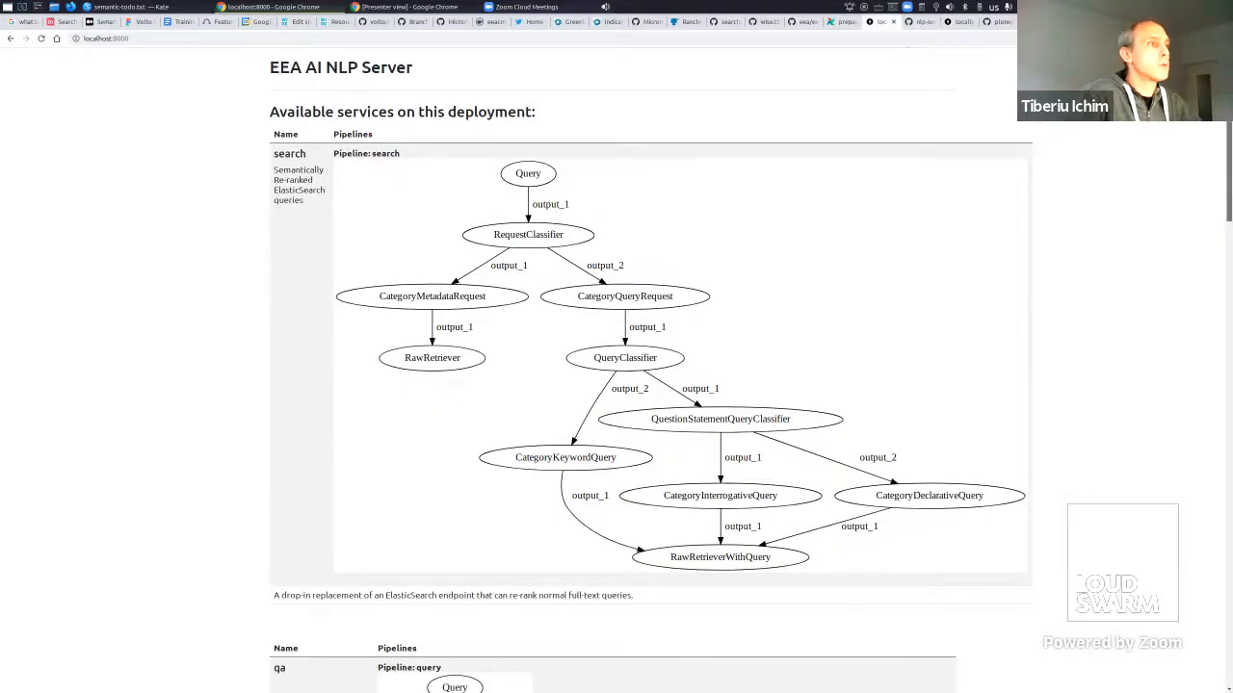
scroll("down", 3)
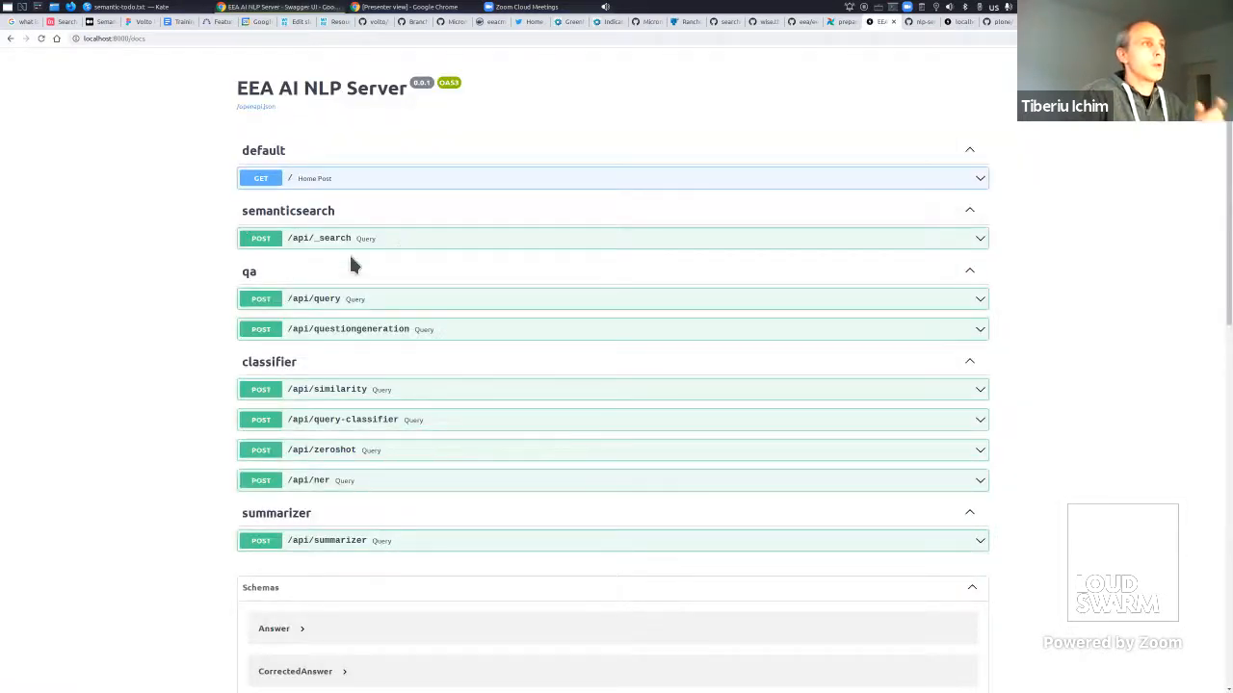
mouse_move(347, 318)
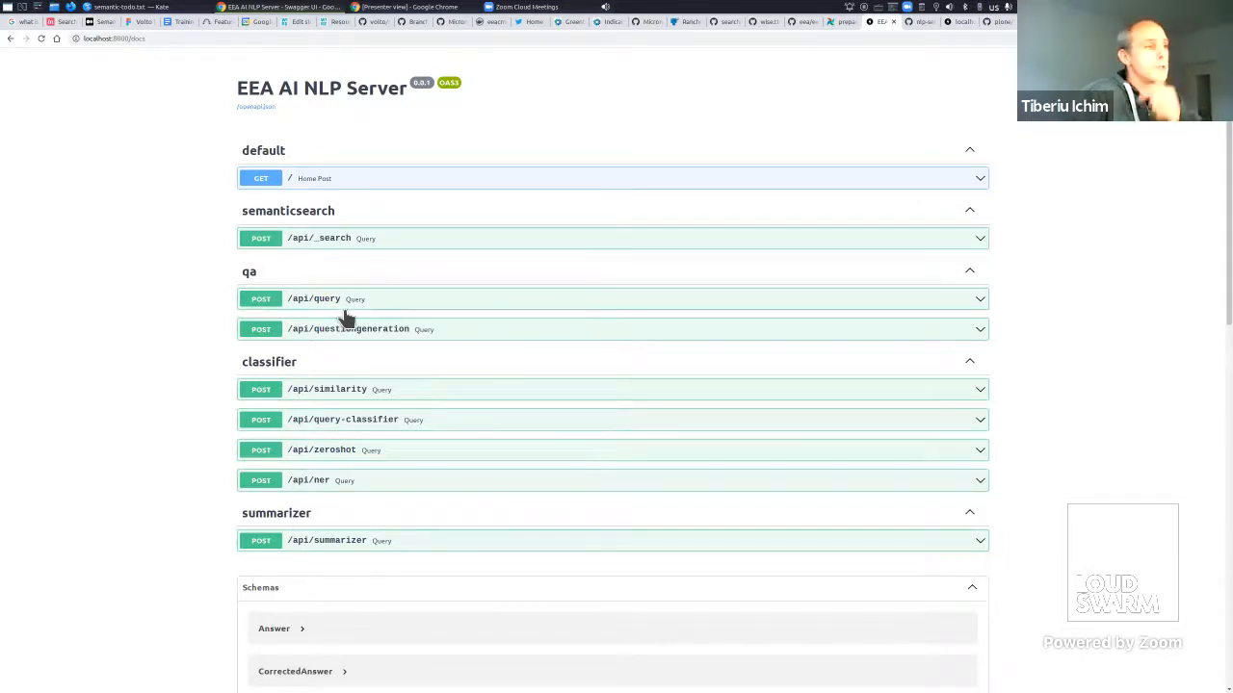
mouse_move(219, 351)
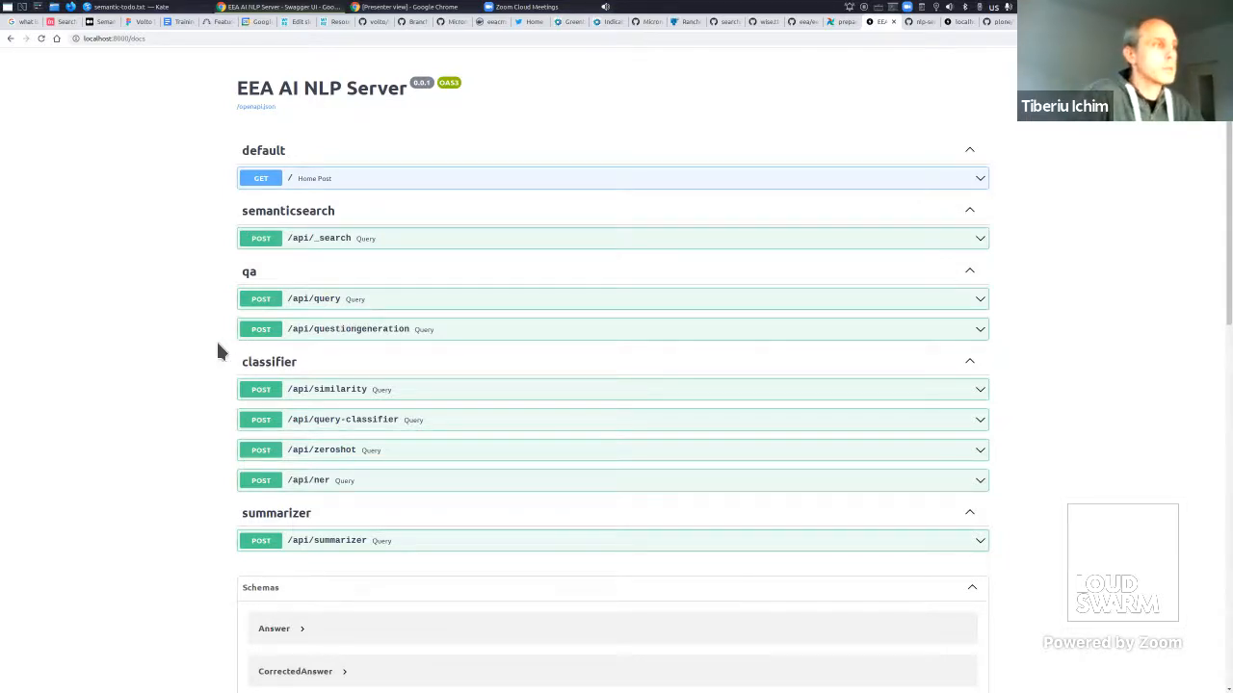
mouse_move(216, 389)
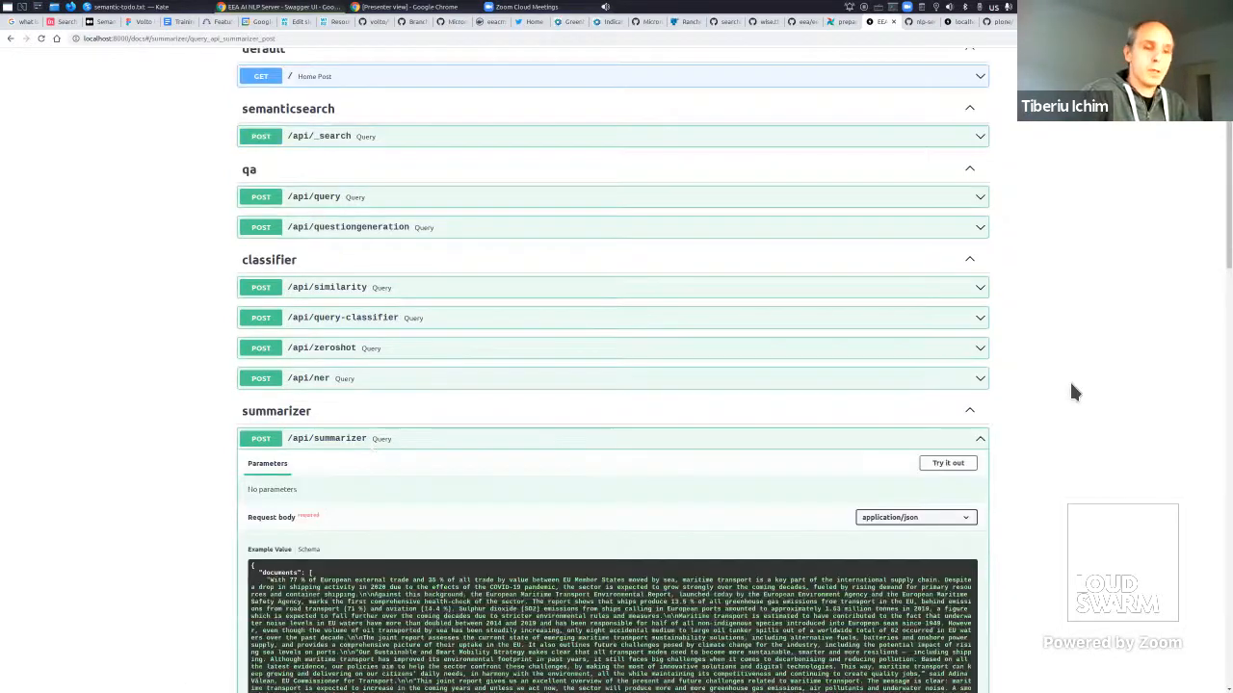
Zoom the page in and switch the /api/summarizer request with the maritime transport documents to try-out mode.
scroll("down", 3)
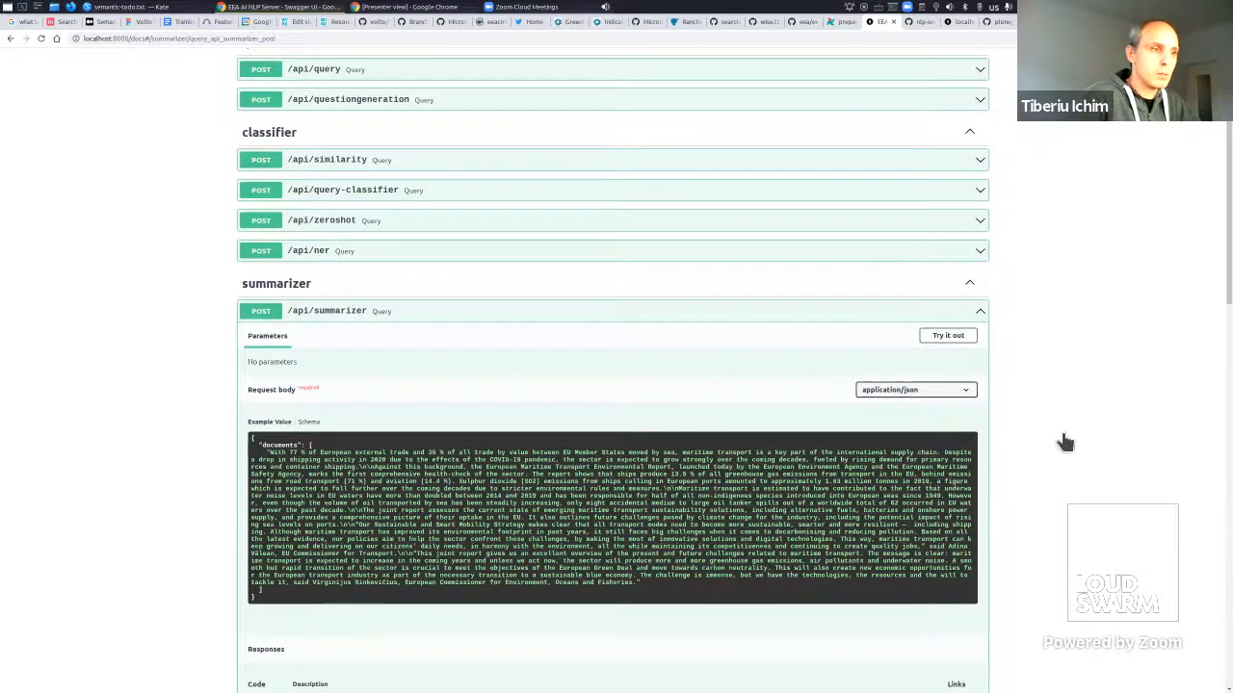
key("ctrl+plus")
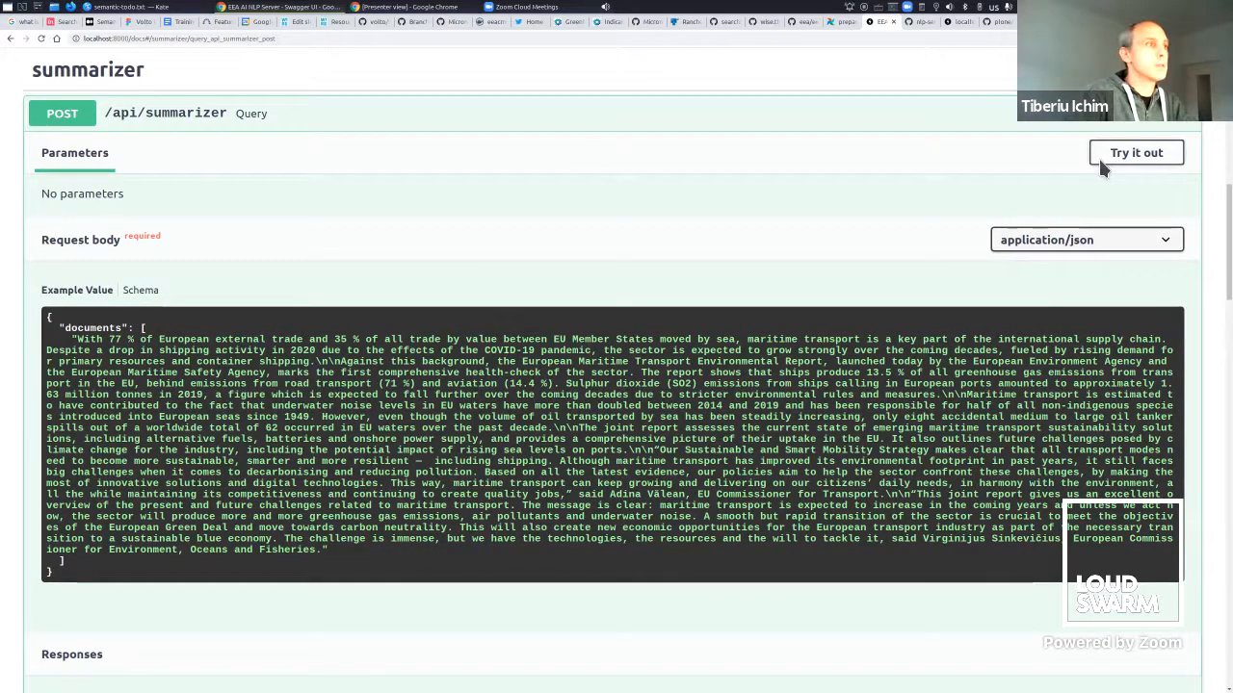
left_click(1136, 152)
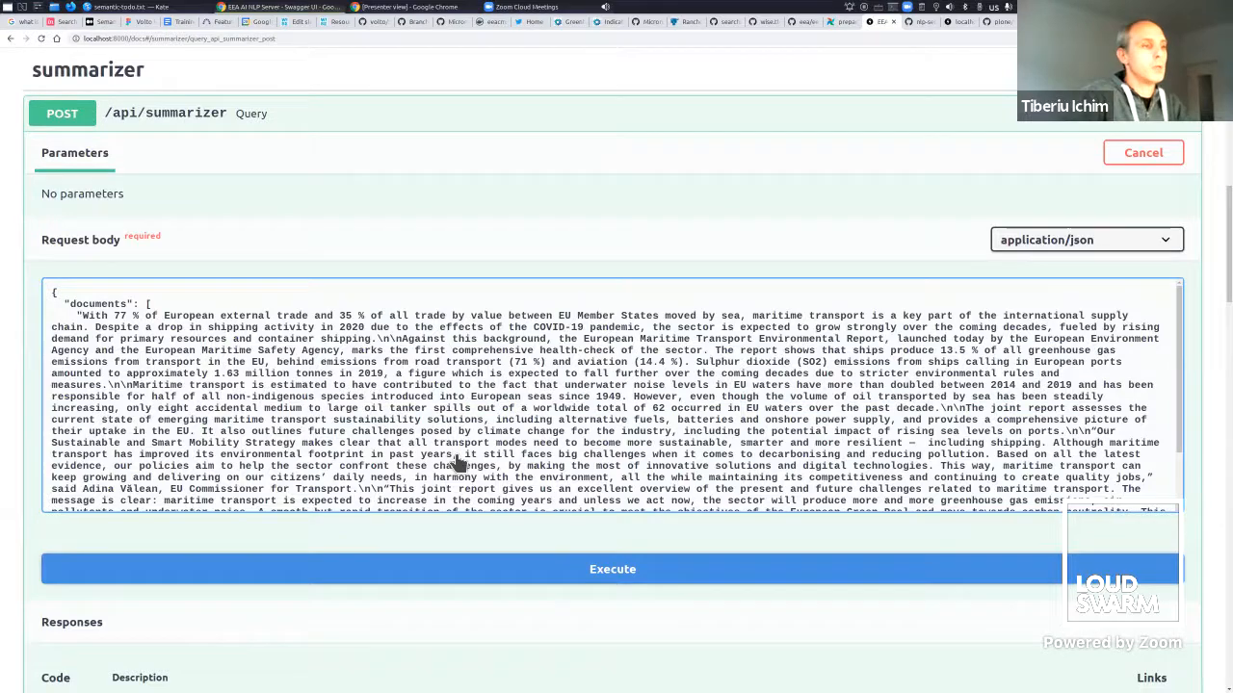
Execute the summarizer on the maritime article and highlight a phrase in the returned EMA/EEA joint-report summary.
left_click(613, 569)
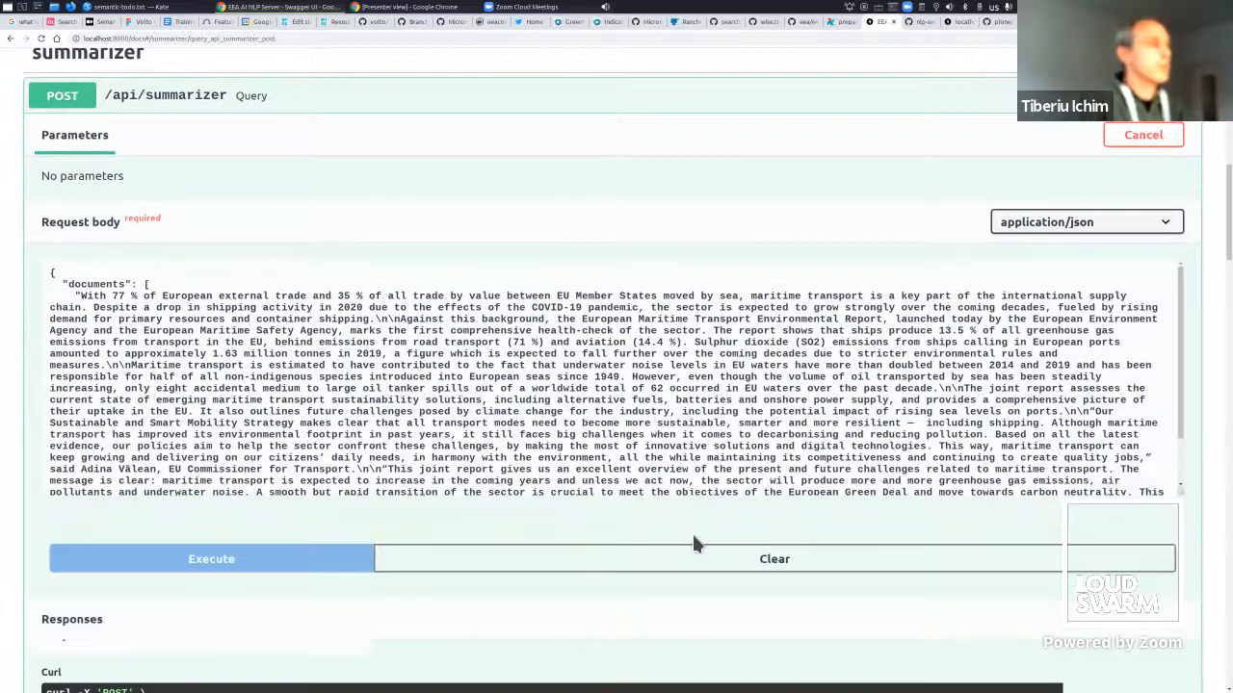
left_click(212, 559)
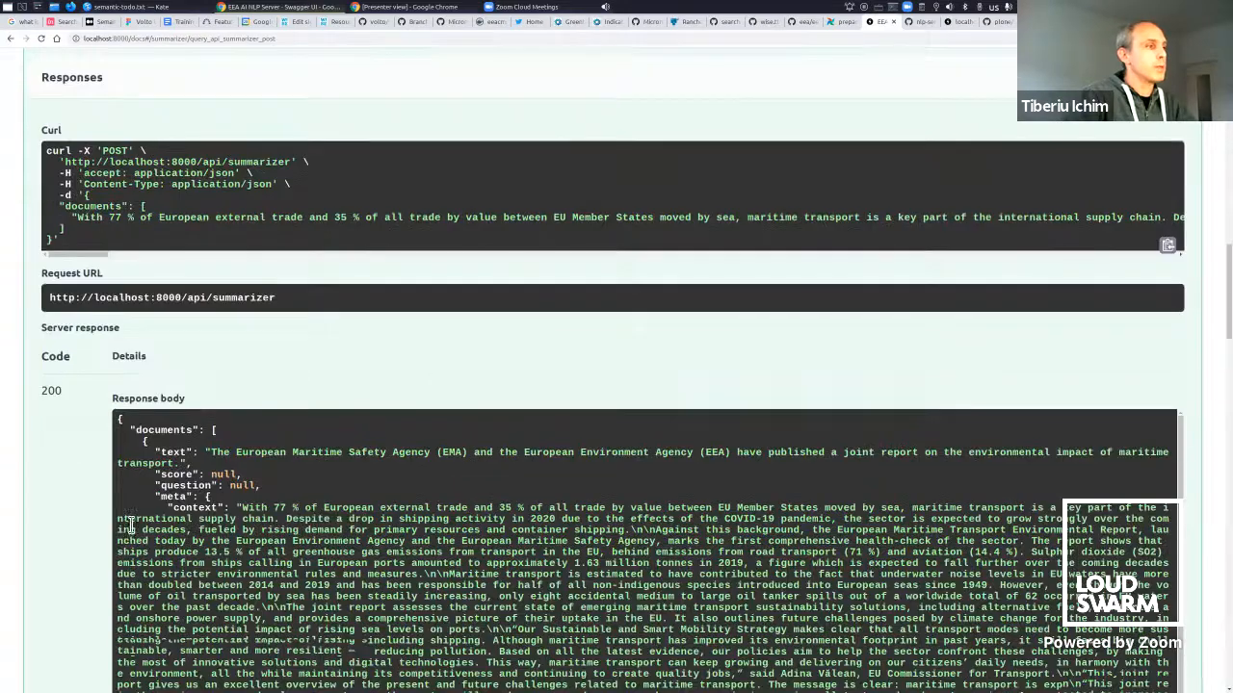
scroll("down", 3)
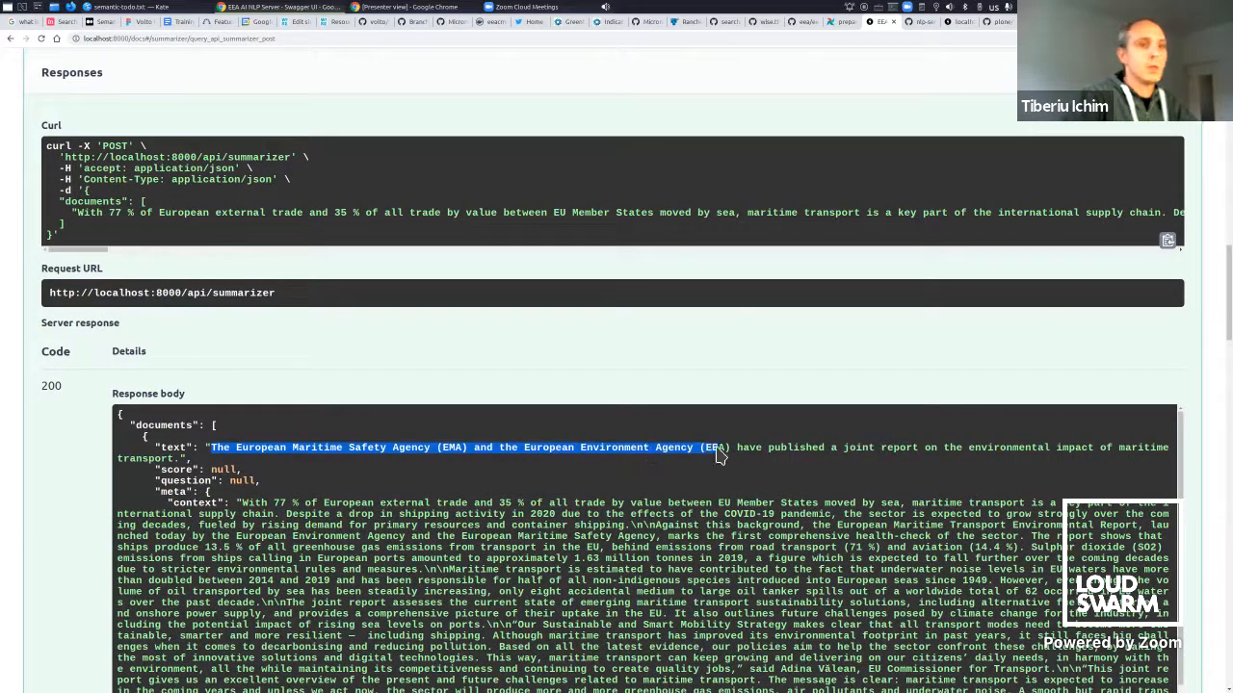
double_click(878, 447)
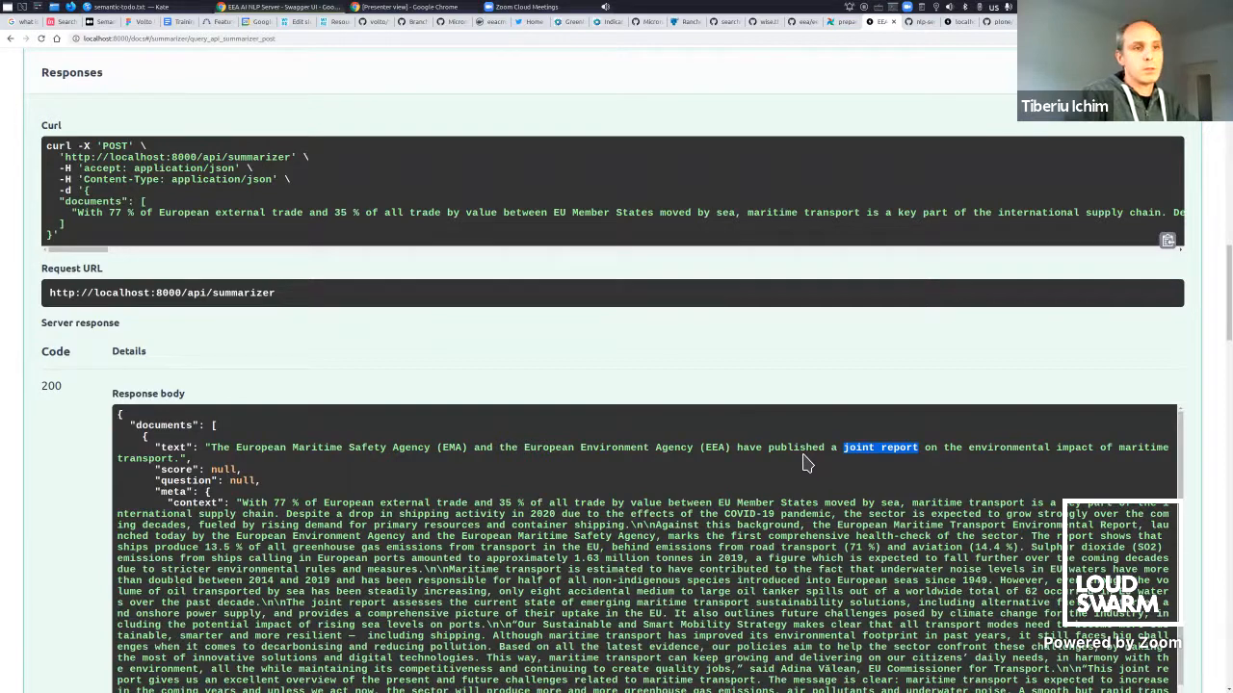
mouse_move(889, 468)
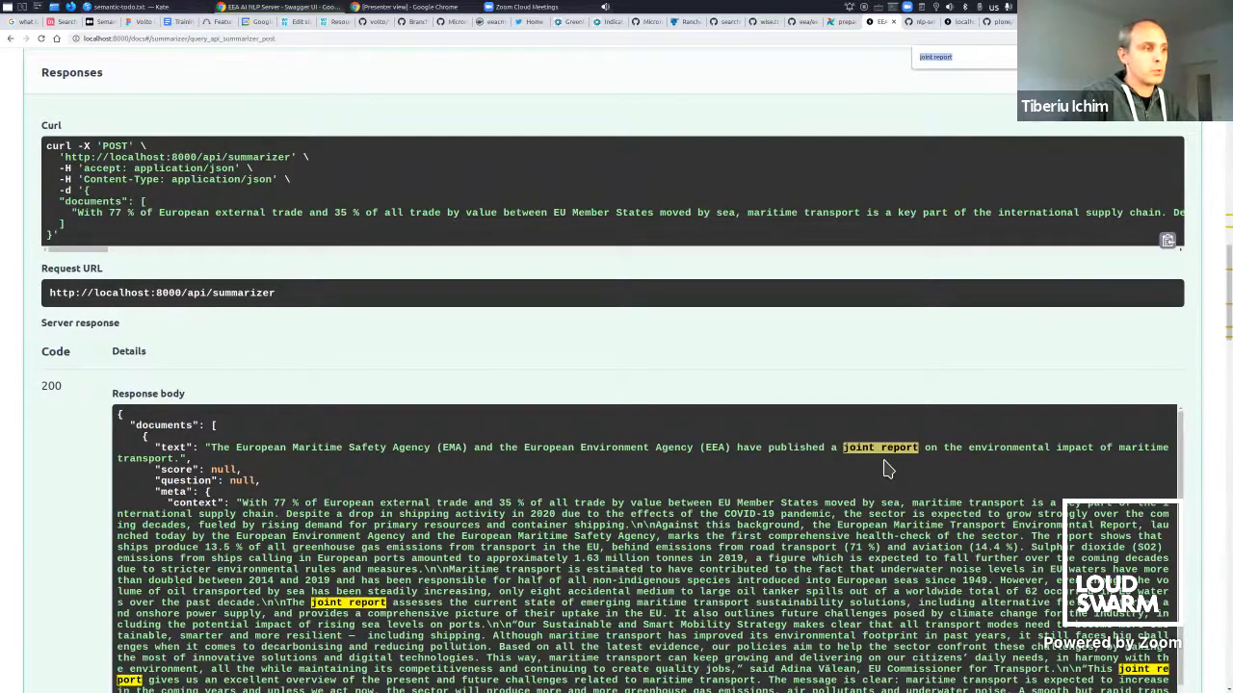
mouse_move(765, 456)
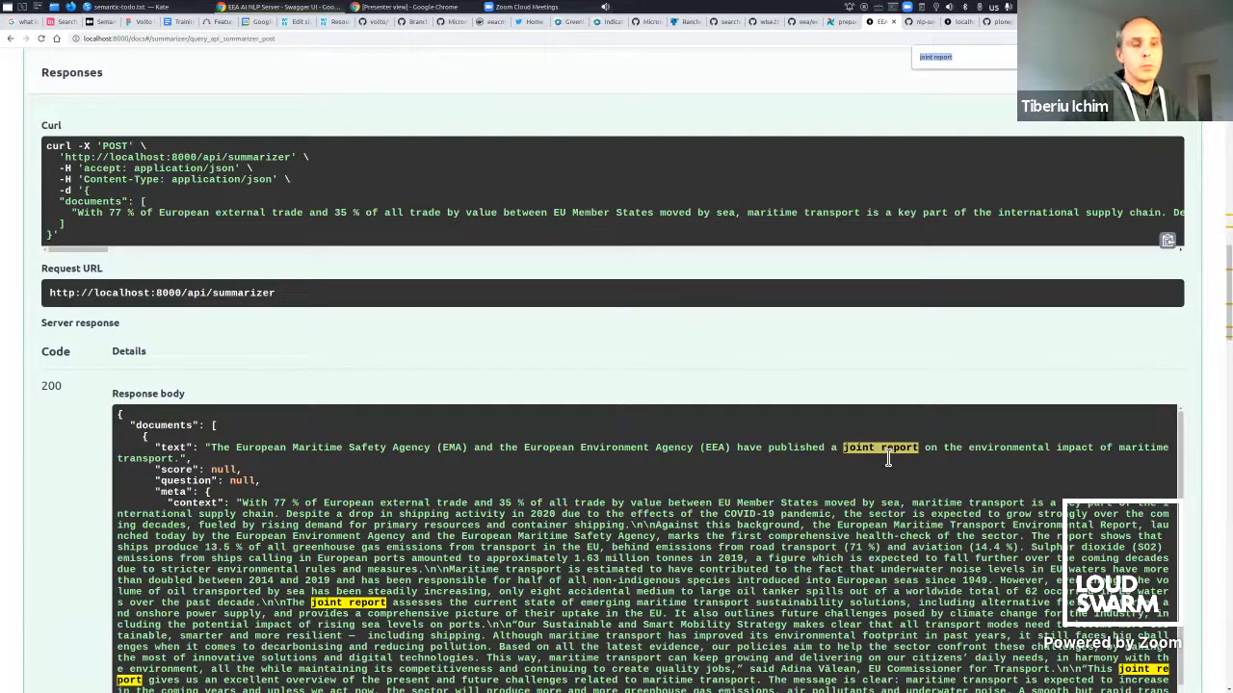
mouse_move(1029, 459)
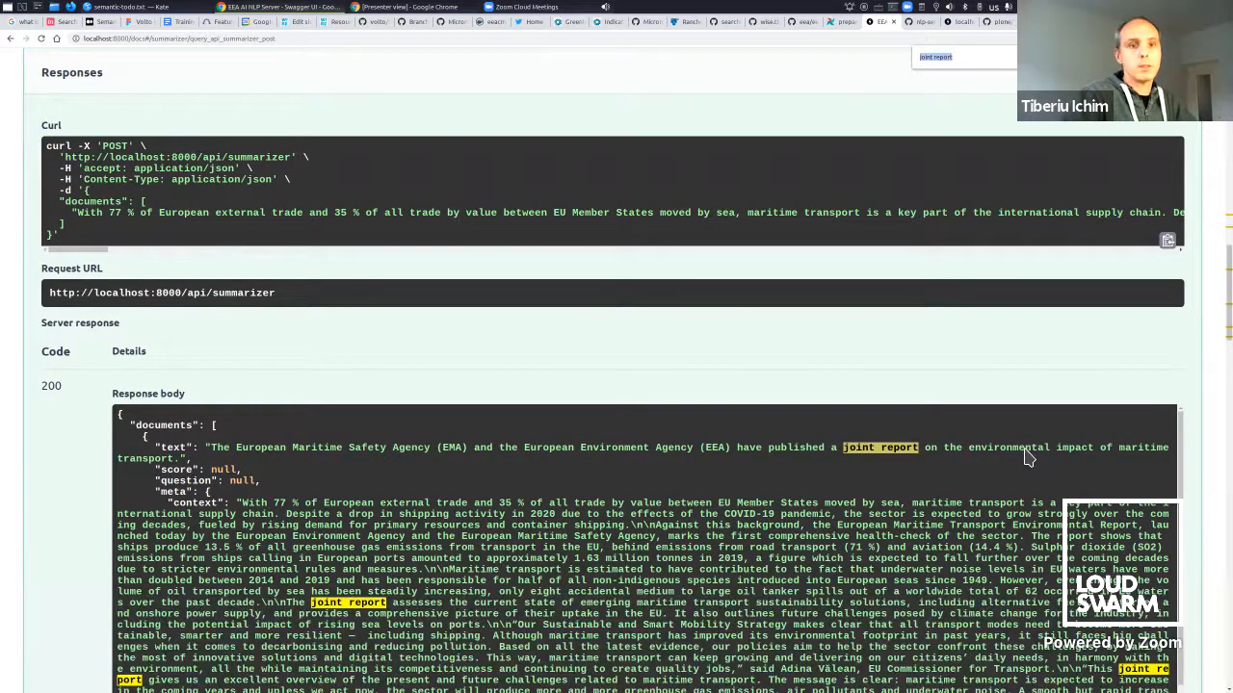
scroll("down", 3)
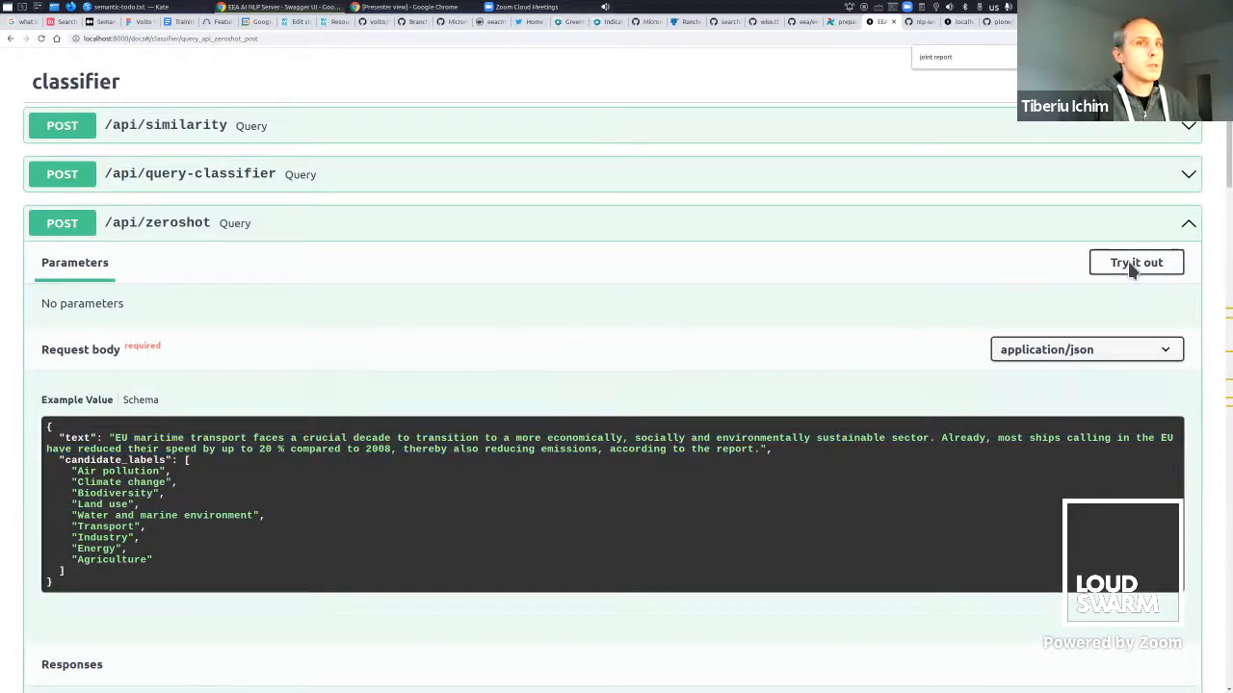
Switch /api/zeroshot to try-out mode and review the example maritime sentence with its candidate topic labels.
left_click(1137, 262)
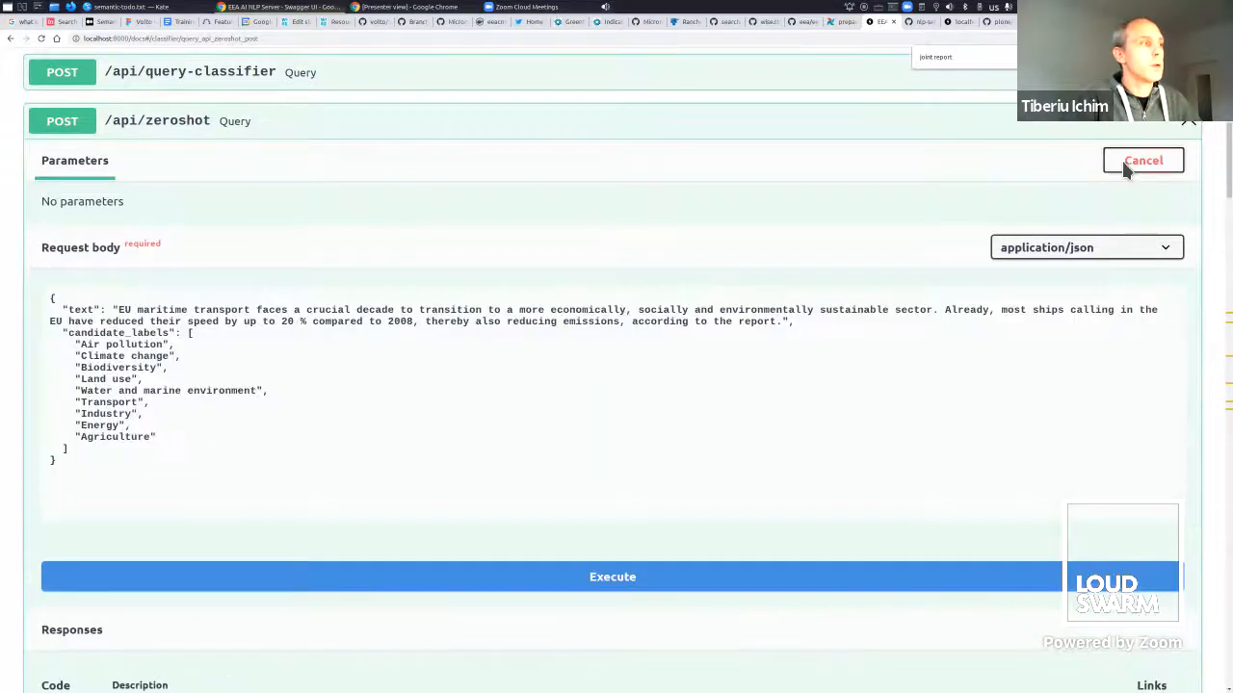
scroll("down", 3)
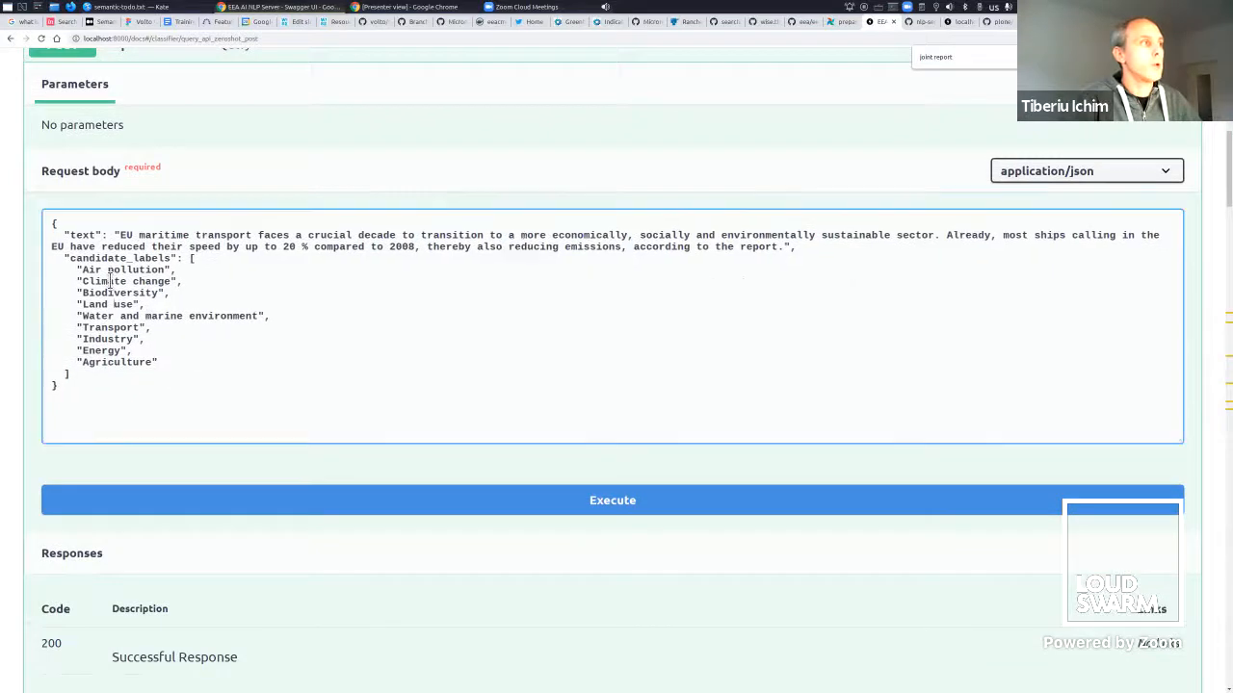
left_click_drag(335, 235, 335, 246)
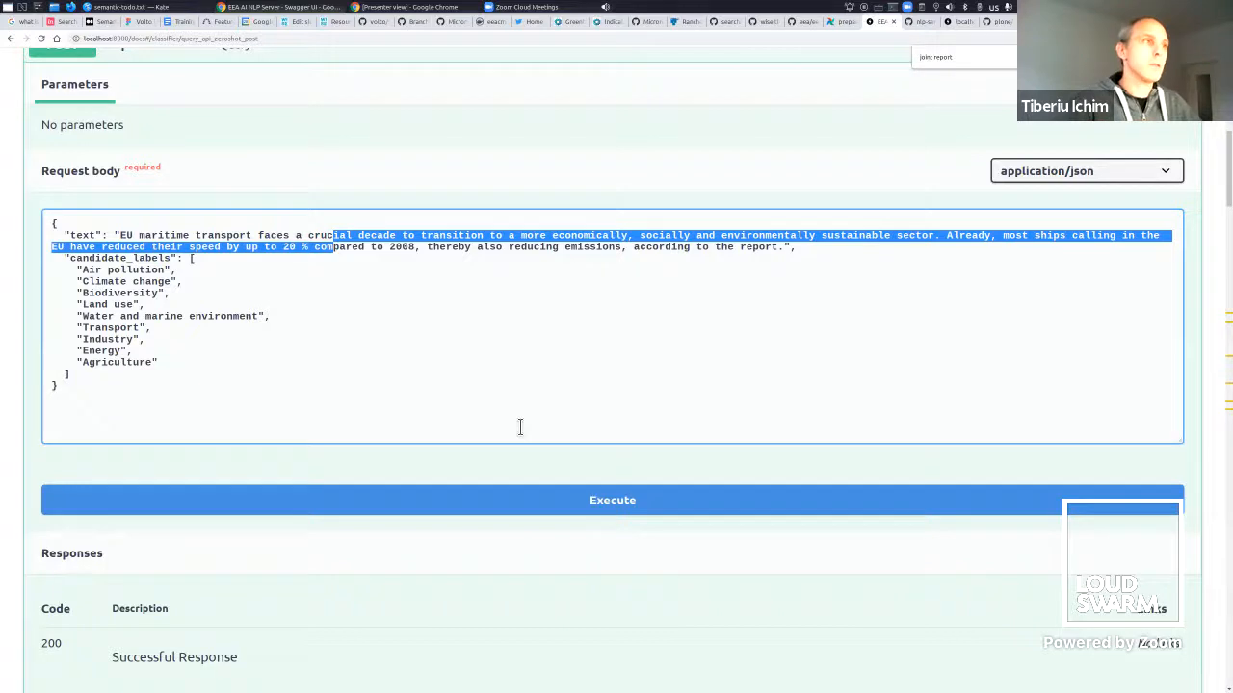
mouse_move(605, 446)
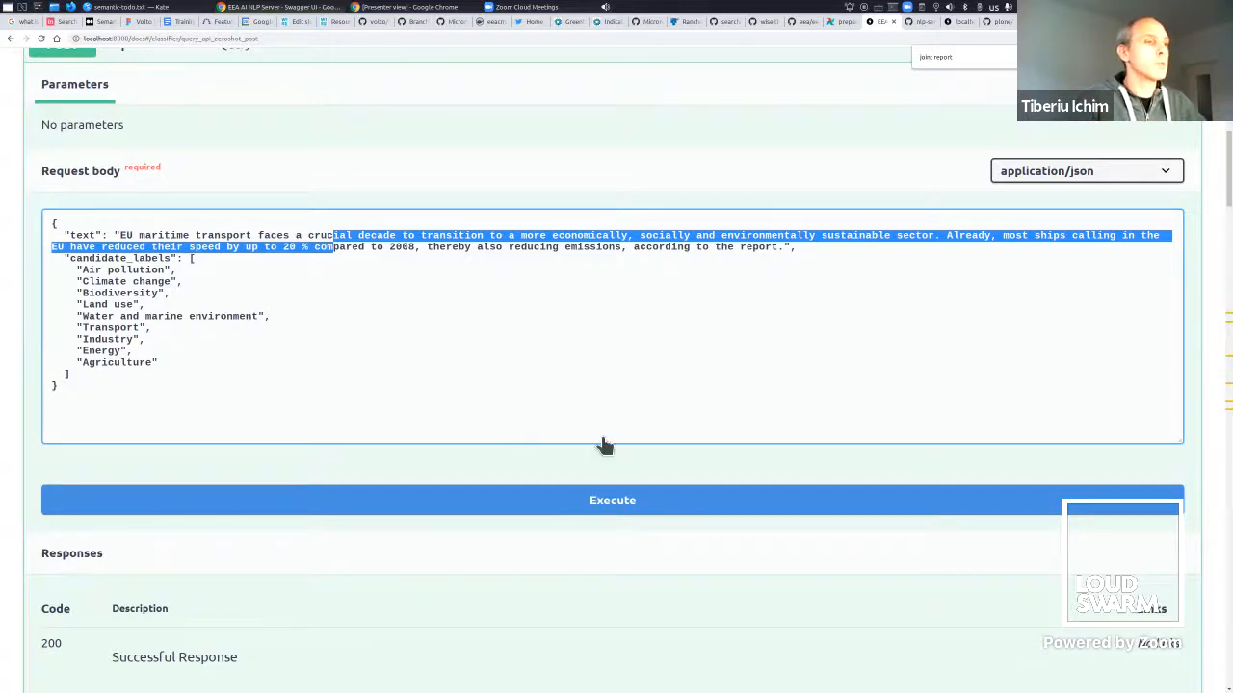
Execute the zero-shot classification and highlight the Water and marine environment and Transport scores in the response.
left_click(613, 501)
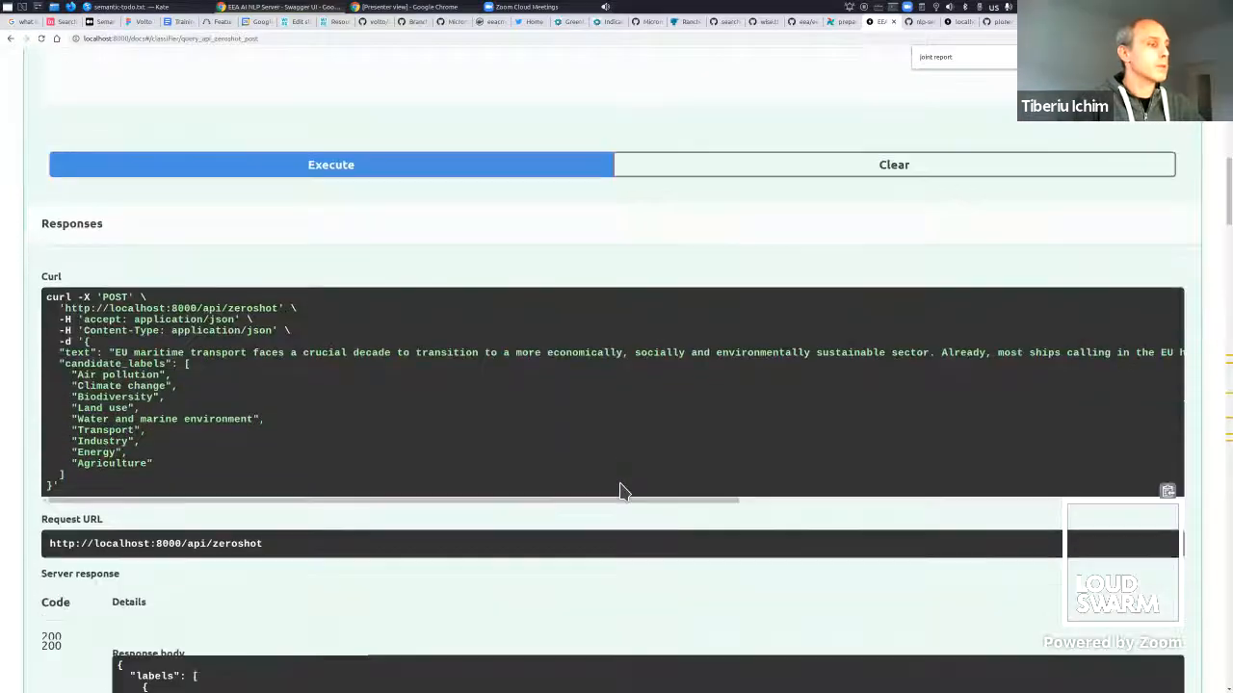
scroll("down", 3)
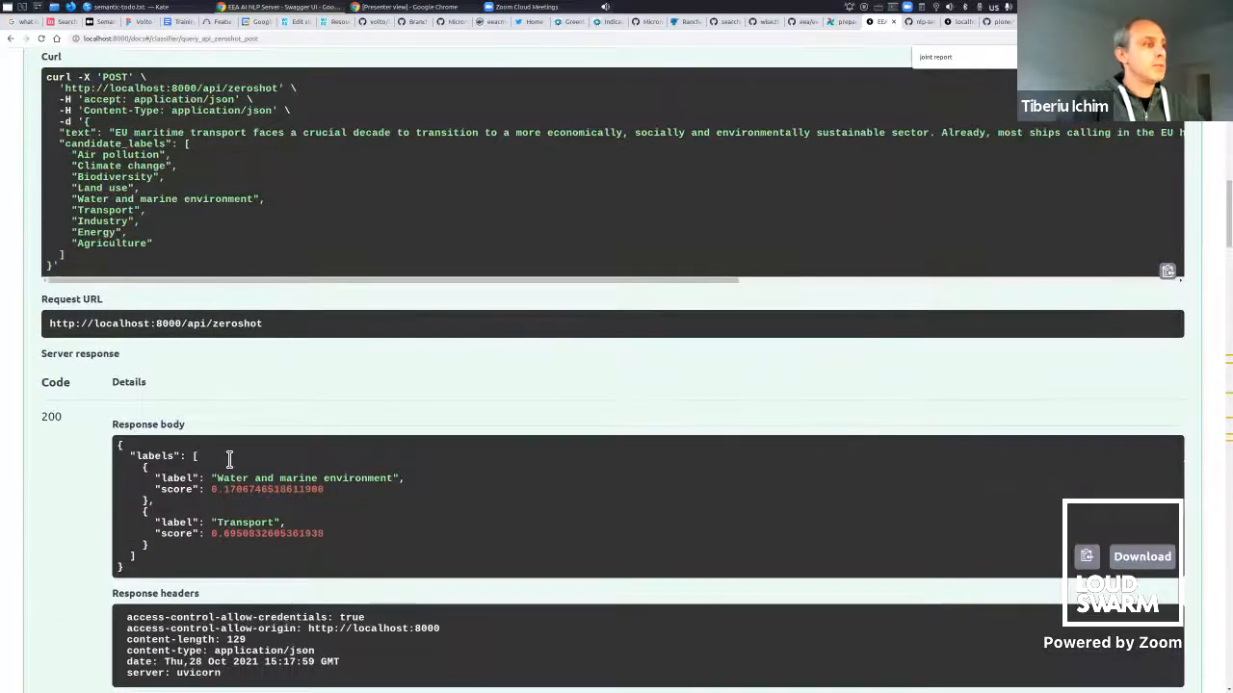
left_click_drag(215, 477, 397, 478)
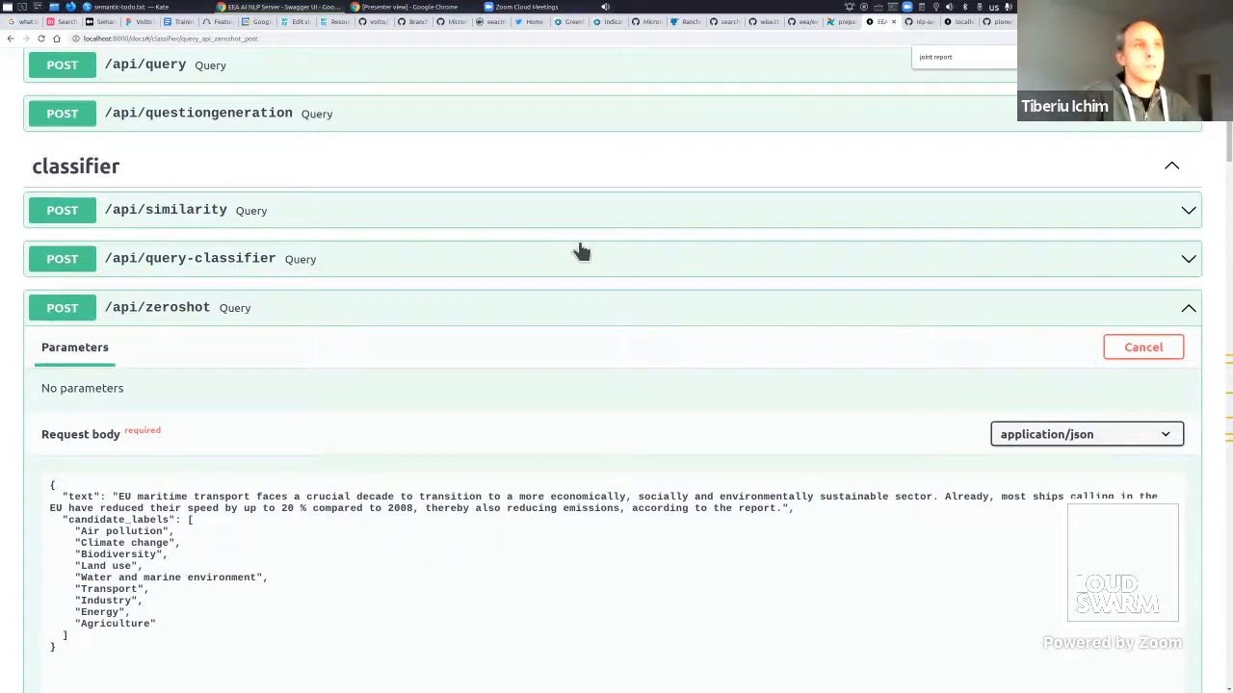
mouse_move(439, 273)
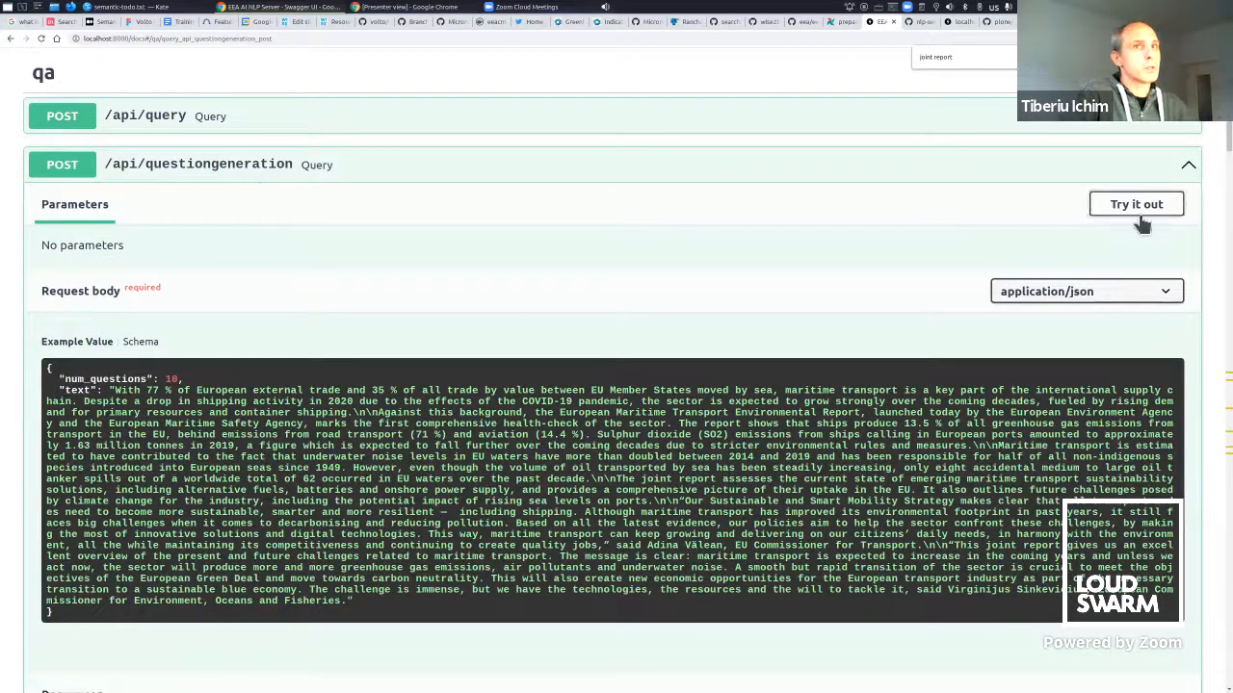
Switch /api/questiongeneration to try-out mode and execute it on the maritime transport text.
left_click(1136, 204)
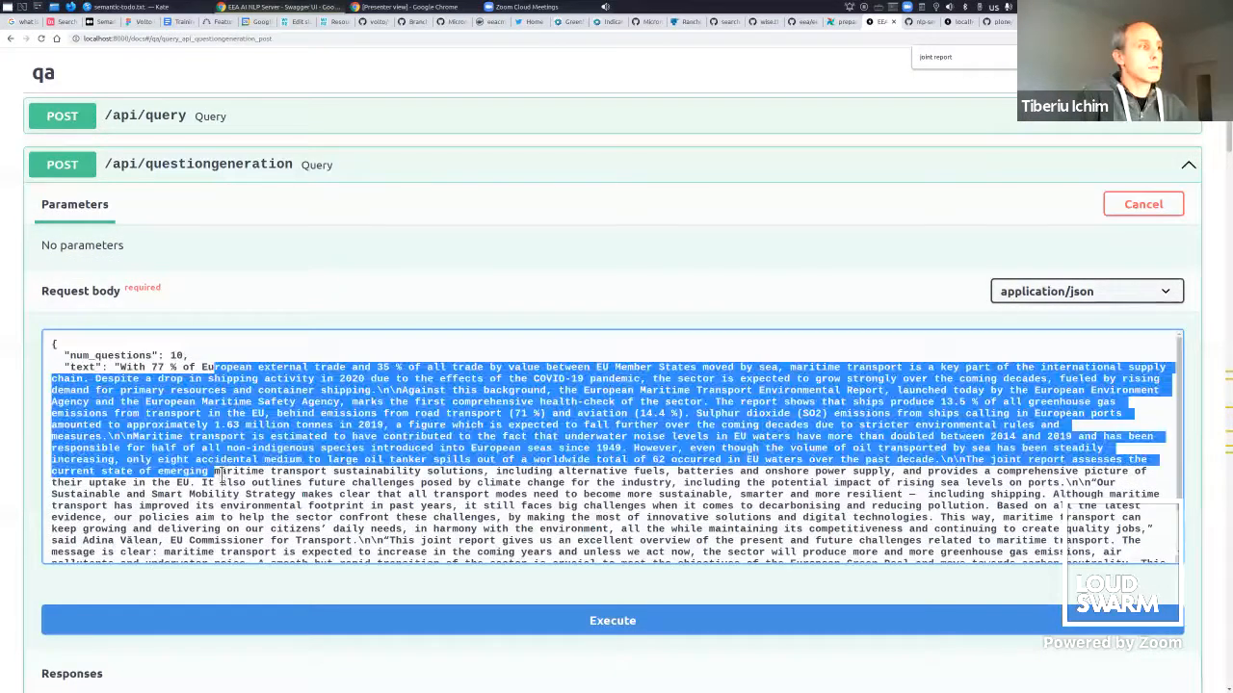
left_click(613, 621)
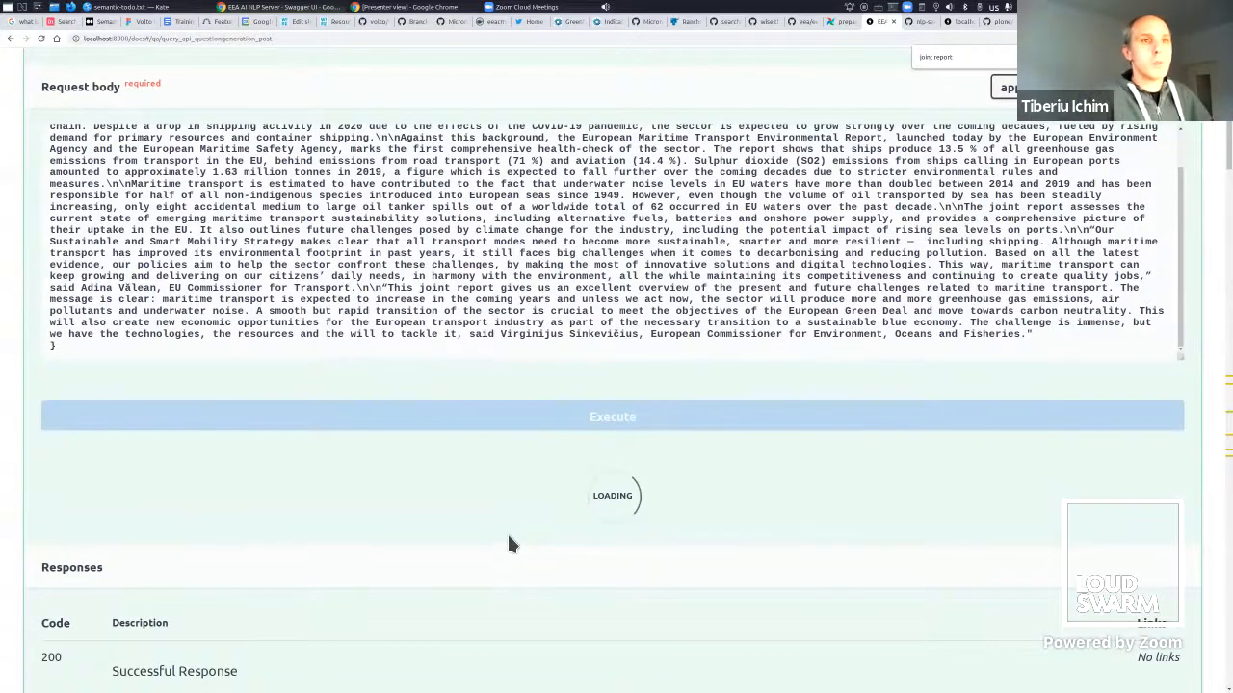
mouse_move(588, 520)
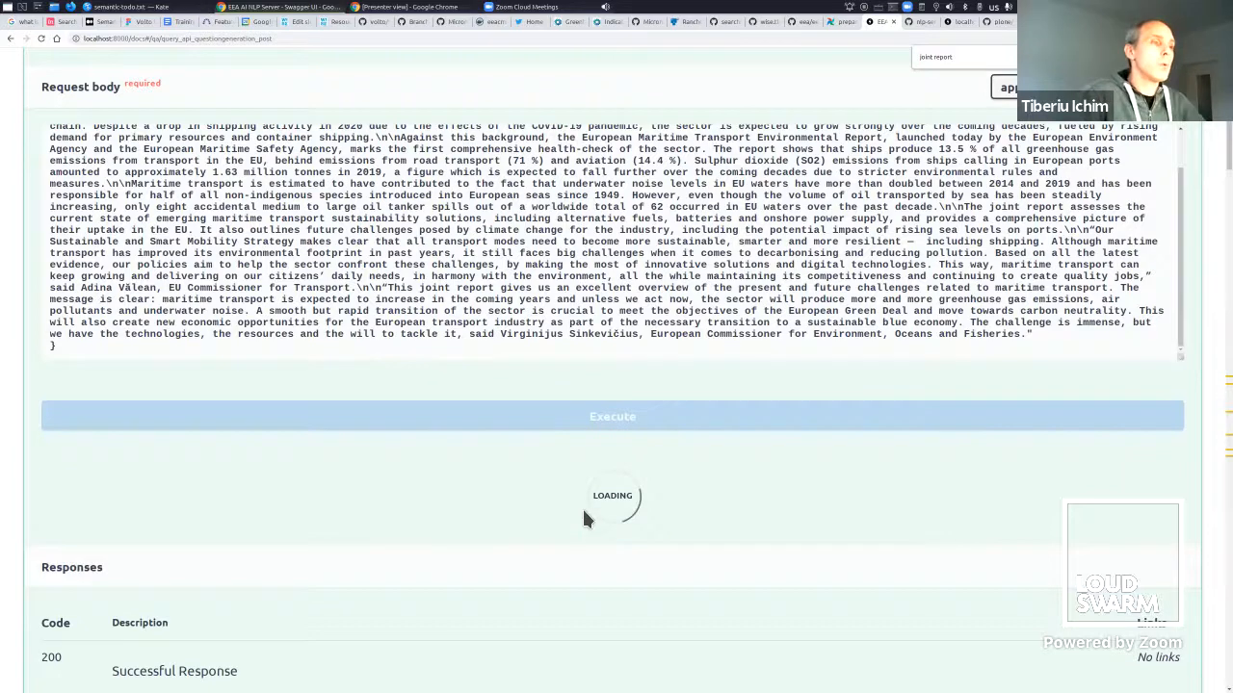
mouse_move(543, 505)
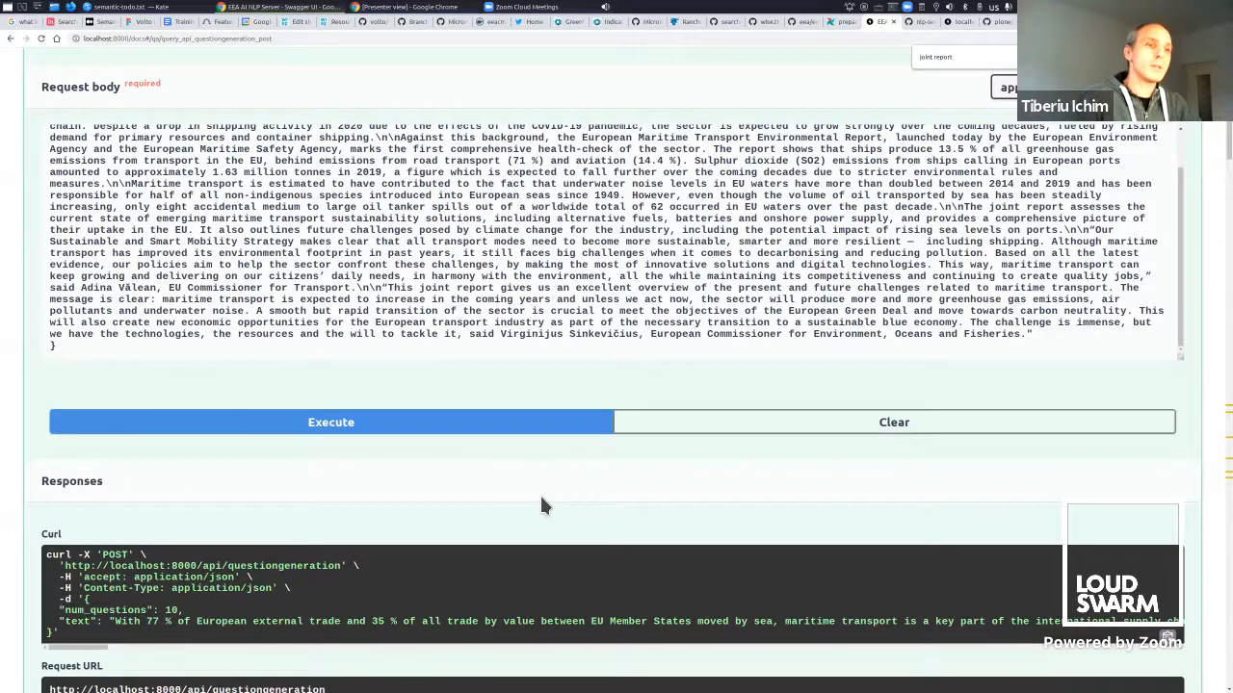
left_click(331, 422)
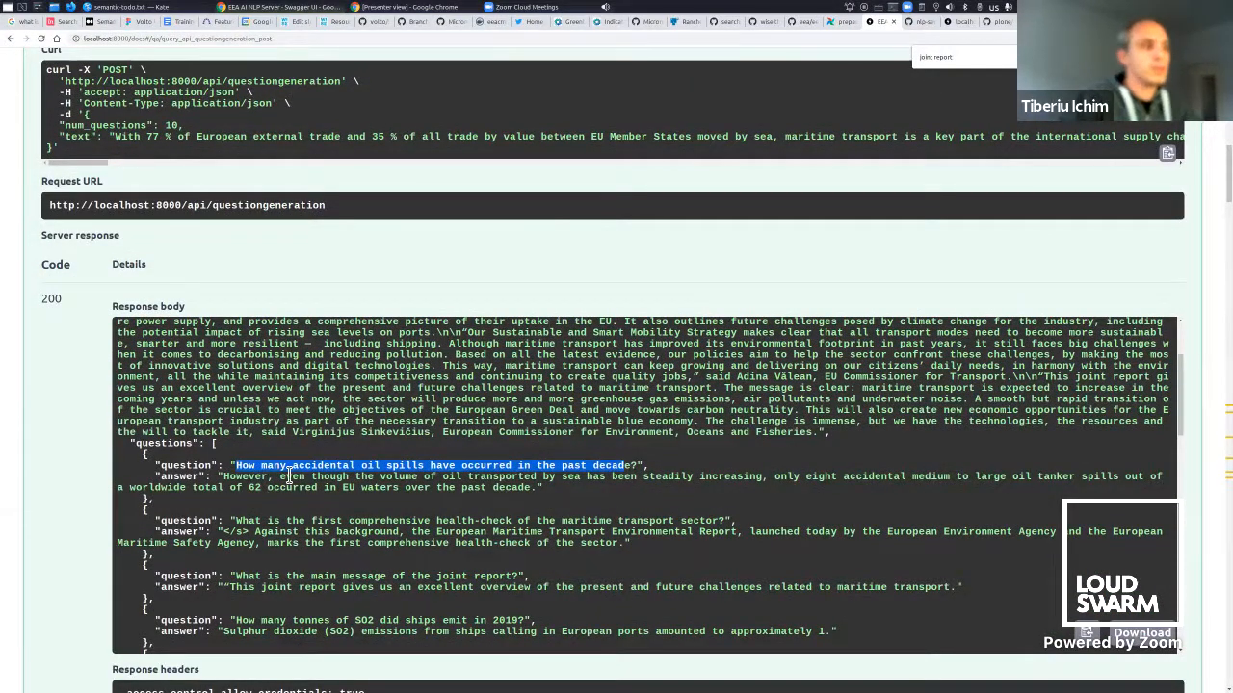
left_click(260, 481)
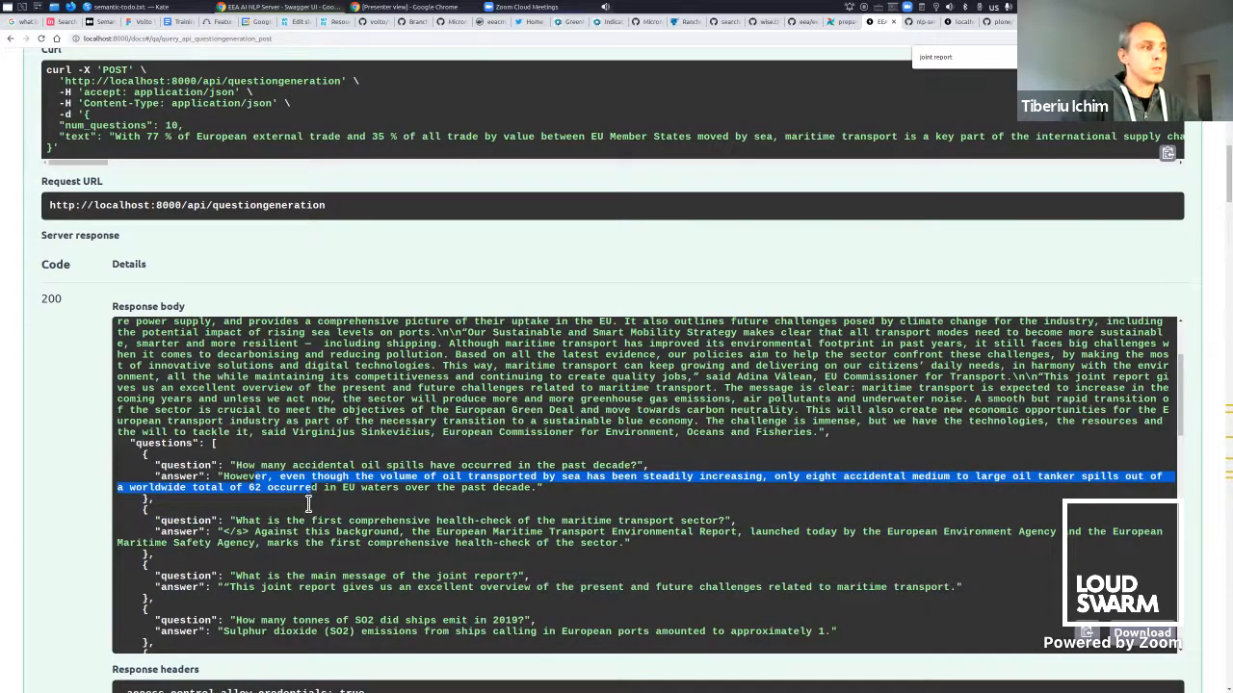
scroll("down", 3)
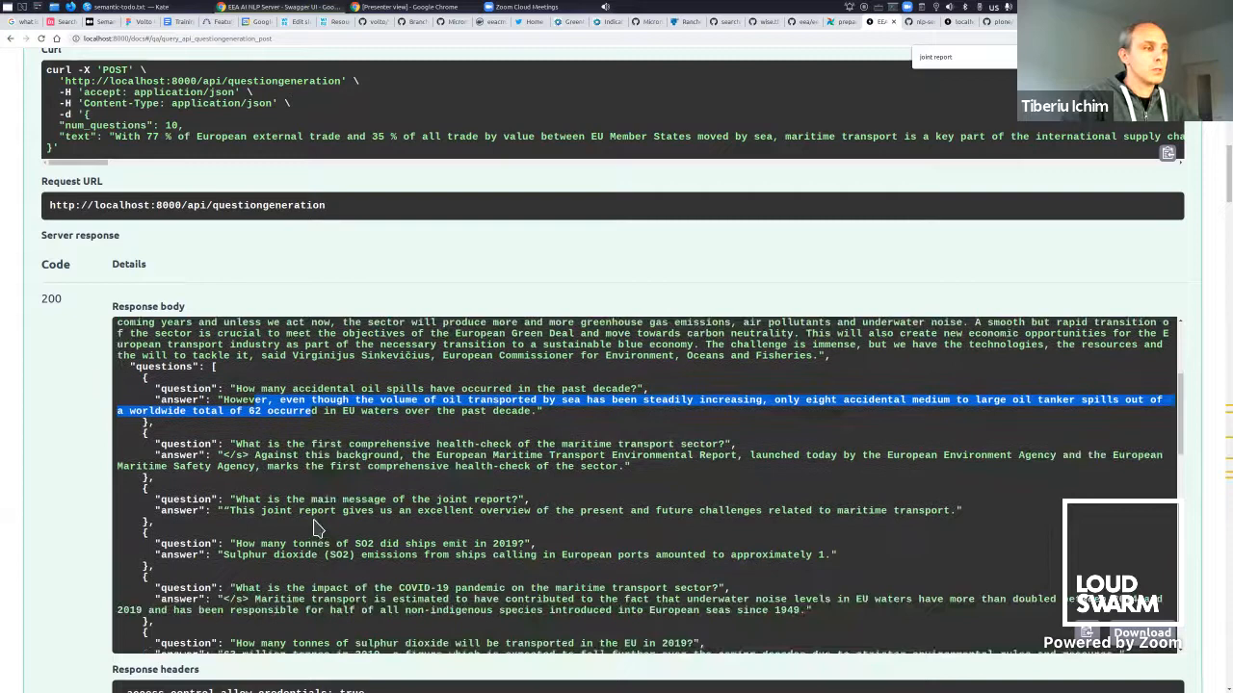
scroll("down", 3)
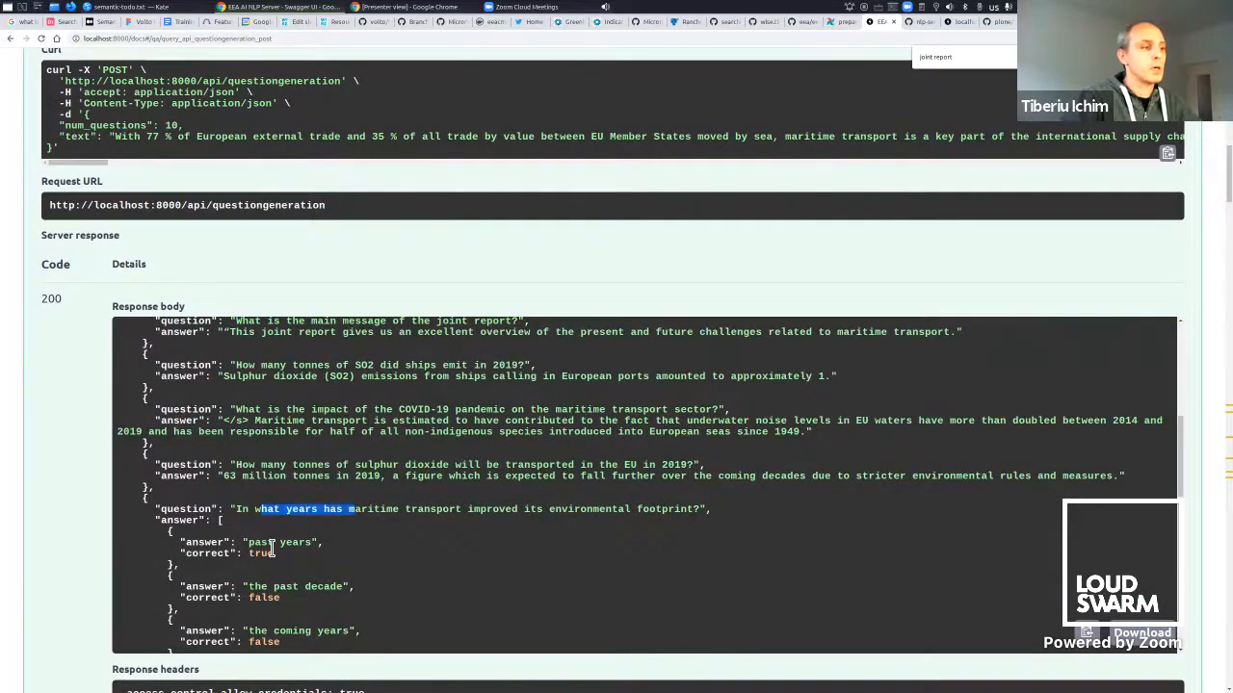
scroll("down", 3)
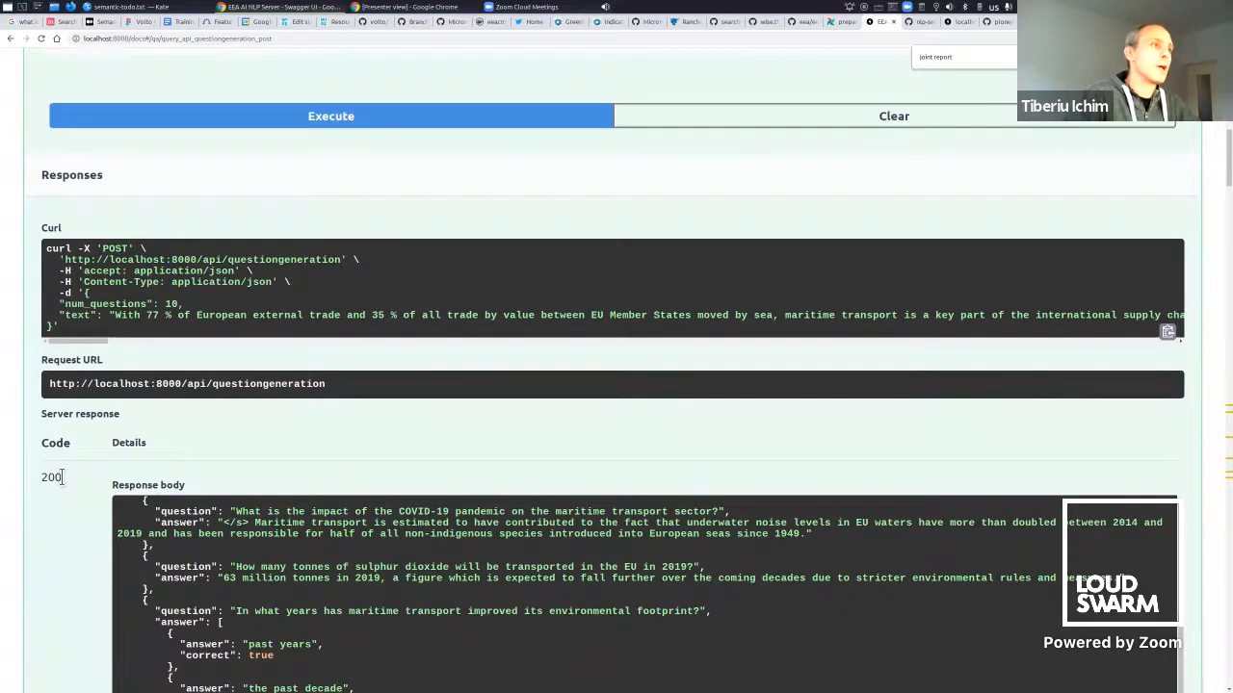
Scroll back through the collapsed classifier and summarizer endpoint list and schemas.
scroll("down", 3)
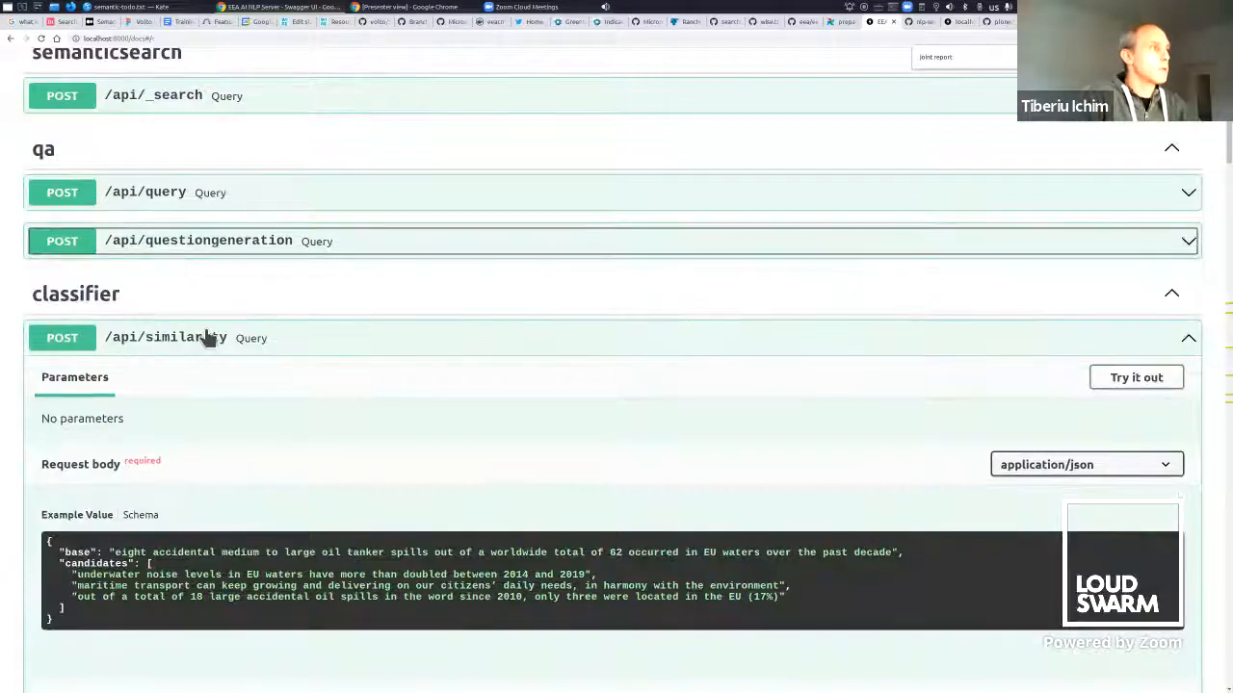
scroll("down", 3)
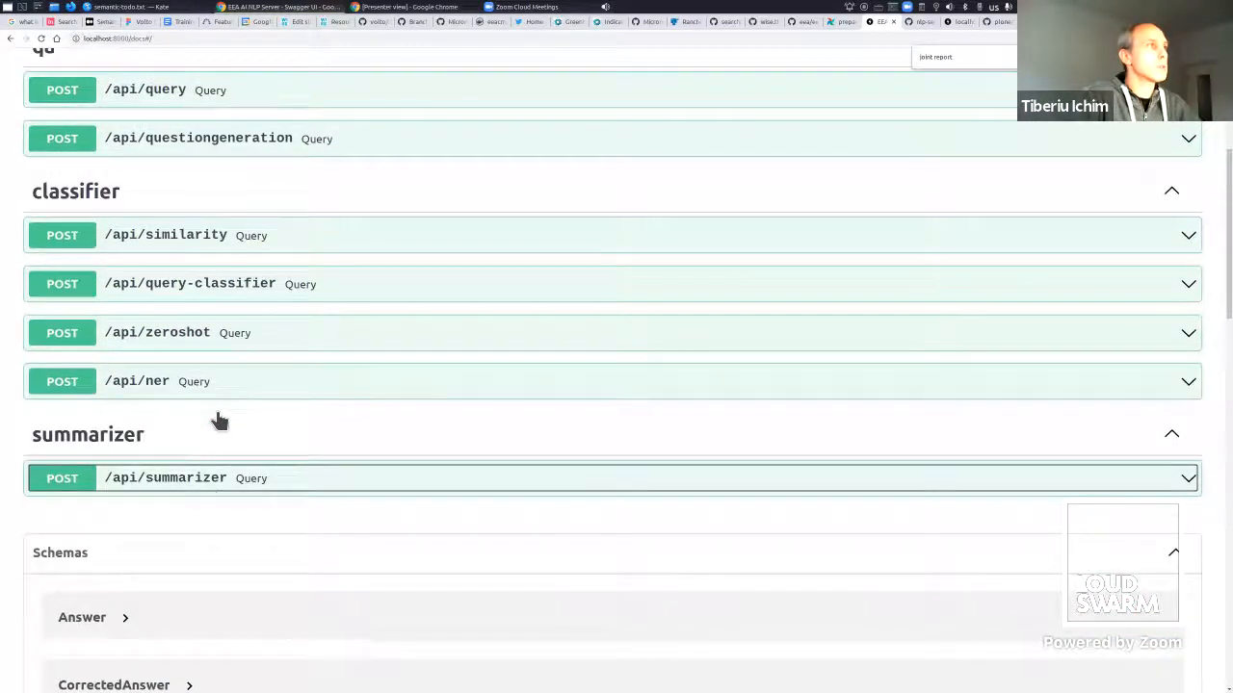
mouse_move(315, 409)
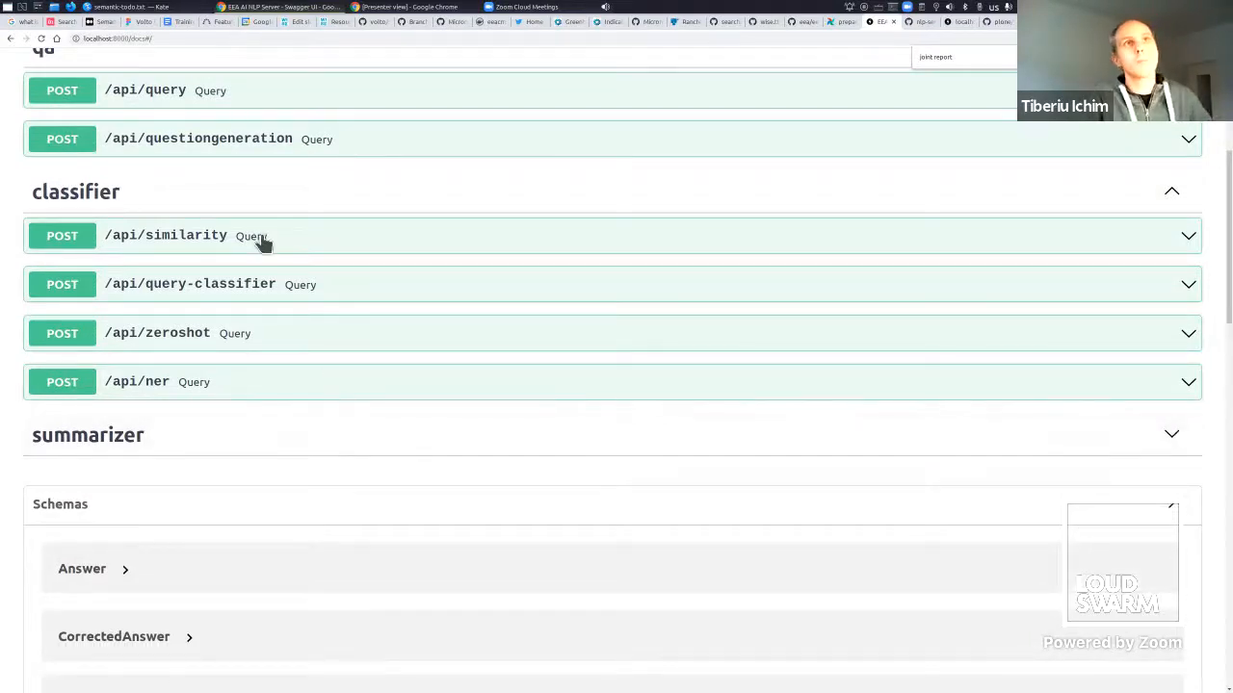
mouse_move(335, 256)
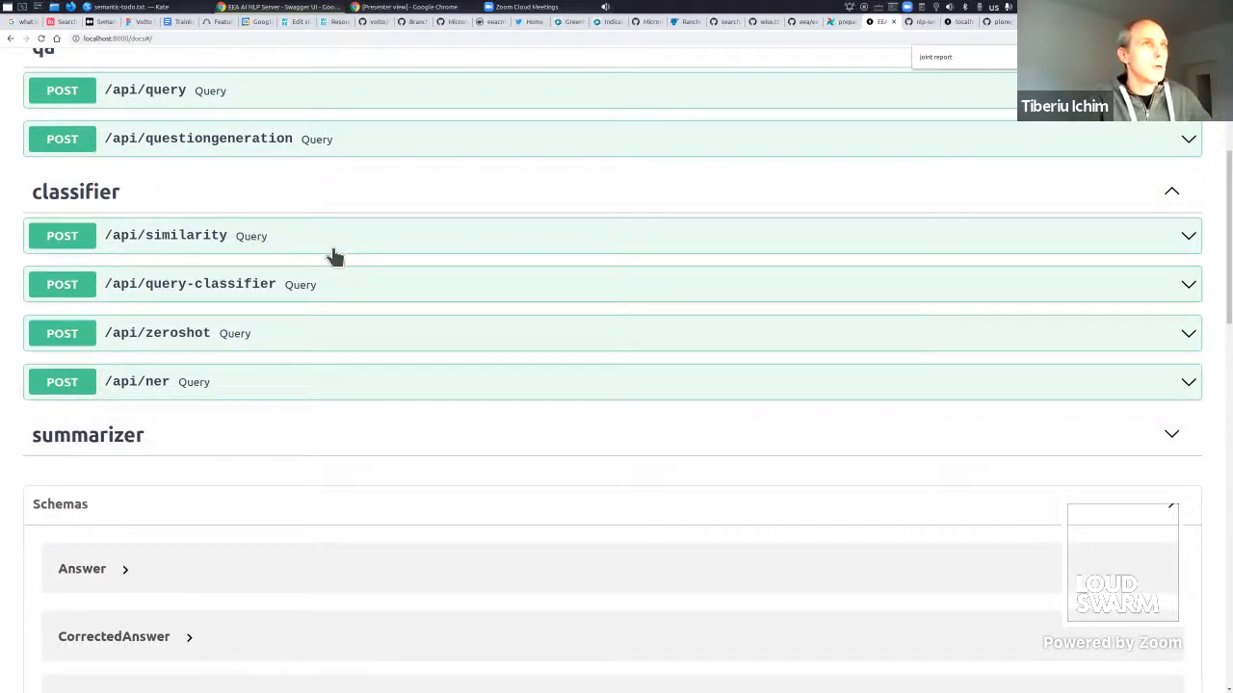
mouse_move(358, 254)
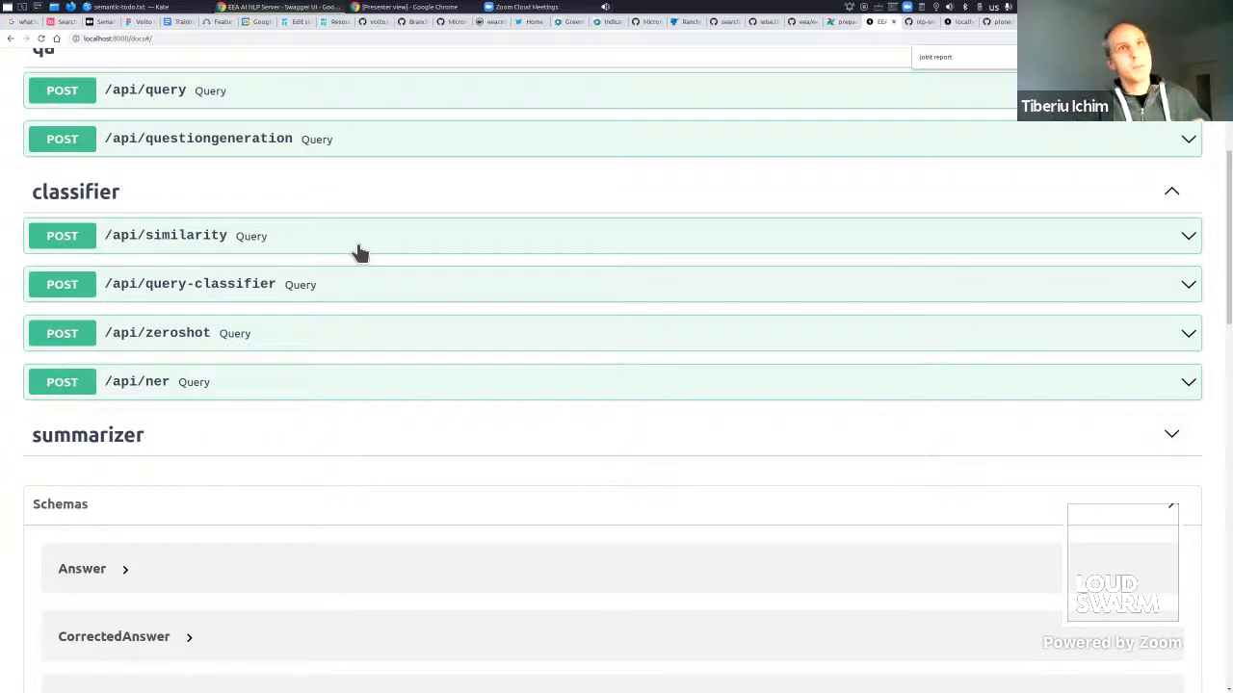